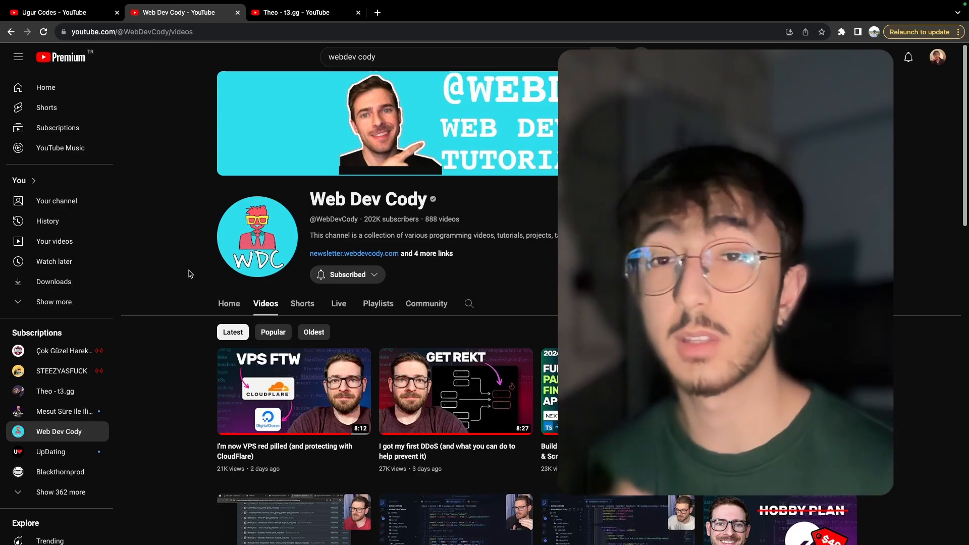
{"action": "mouse_move", "coordinate": [53, 282]}
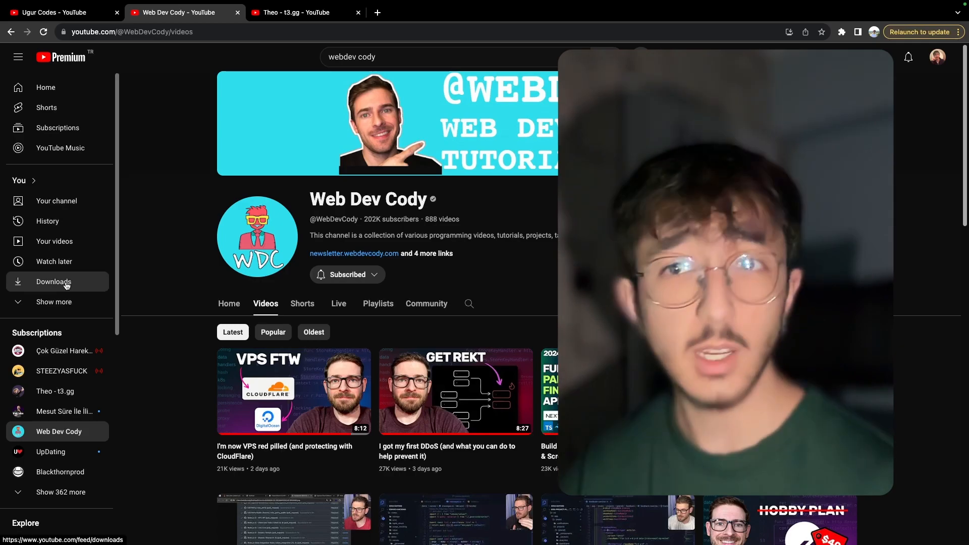
{"action": "mouse_move", "coordinate": [54, 282]}
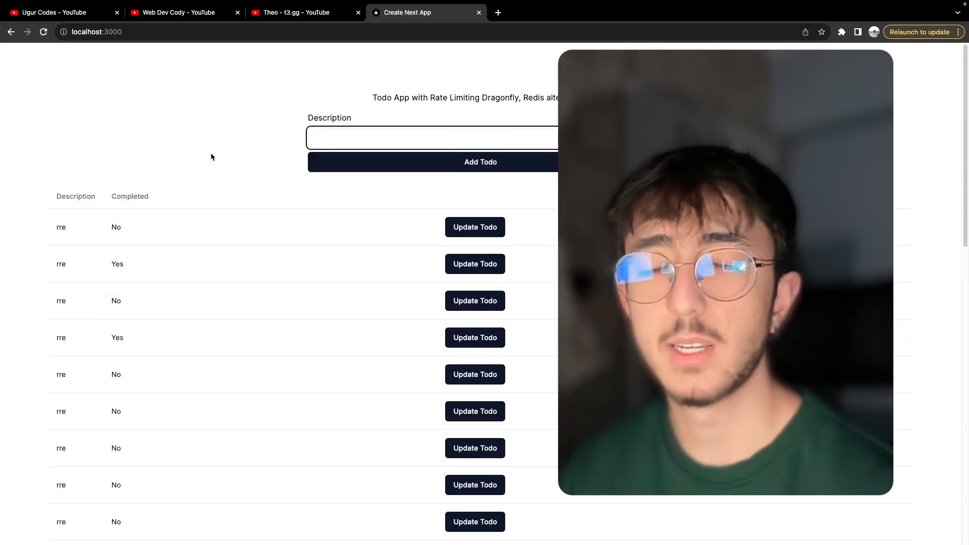
Step: Add todo 'dsaf' then keep adding todos rapidly until the rate-limit message appears
{"action": "type", "text": "dsaf"}
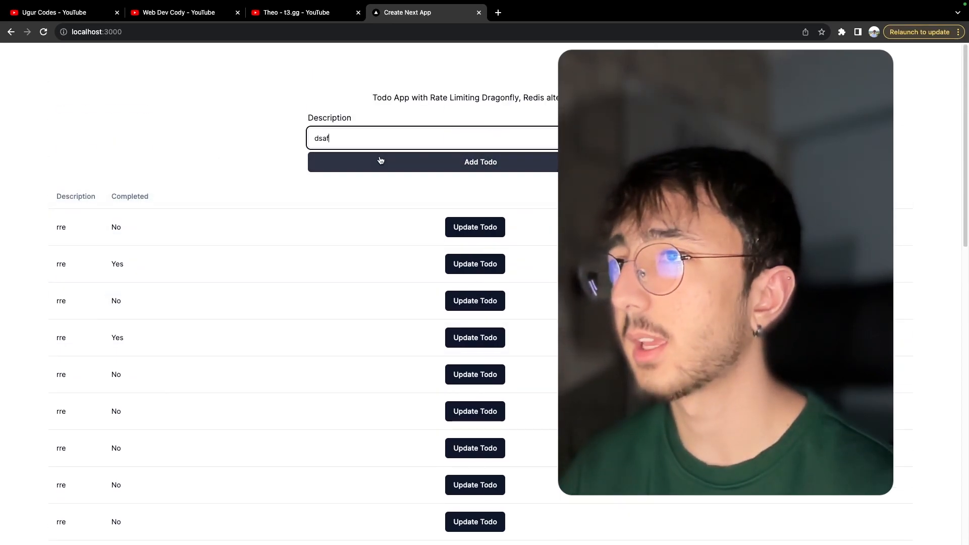
{"action": "left_click", "coordinate": [480, 162]}
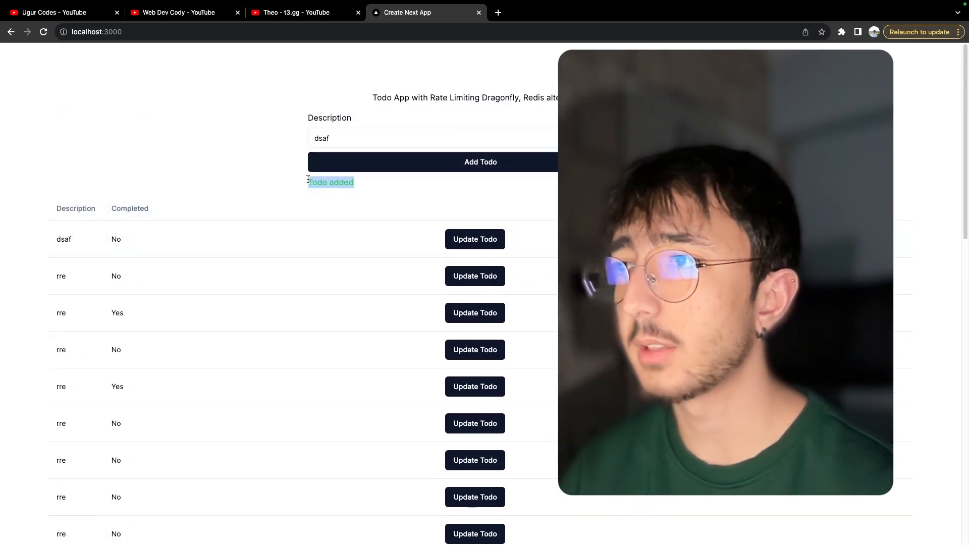
{"action": "left_click", "coordinate": [480, 162]}
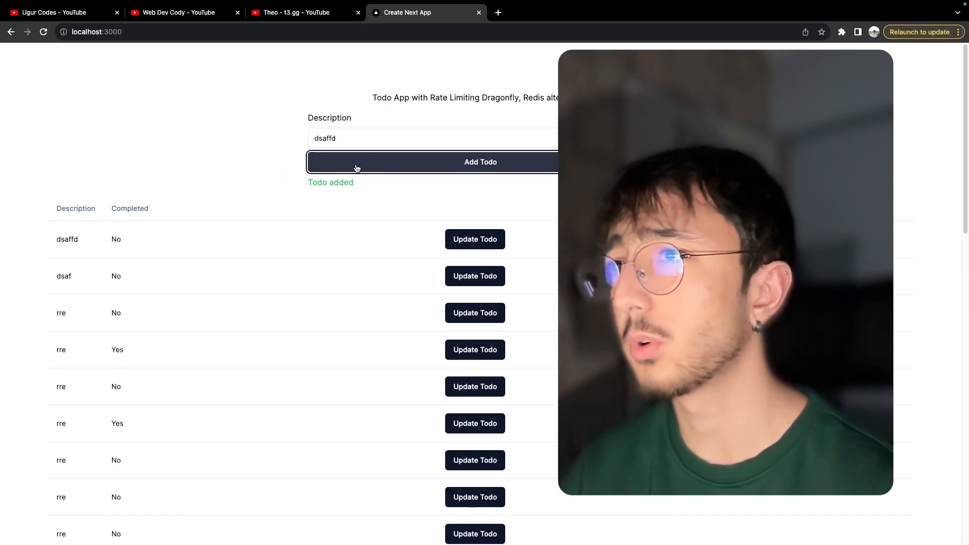
{"action": "left_click", "coordinate": [481, 162]}
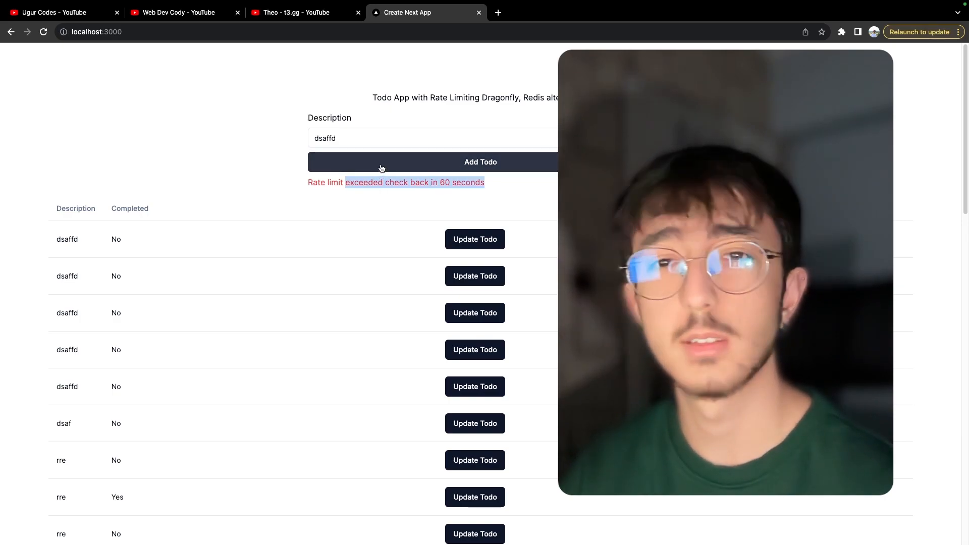
Step: Open the browser developer tools via Inspect on the page
{"action": "right_click", "coordinate": [381, 169]}
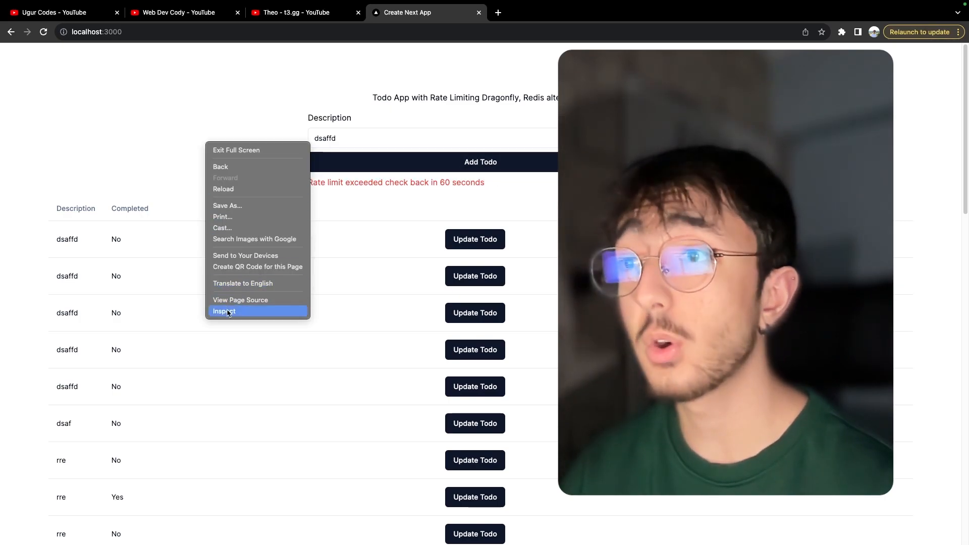
{"action": "left_click", "coordinate": [224, 311]}
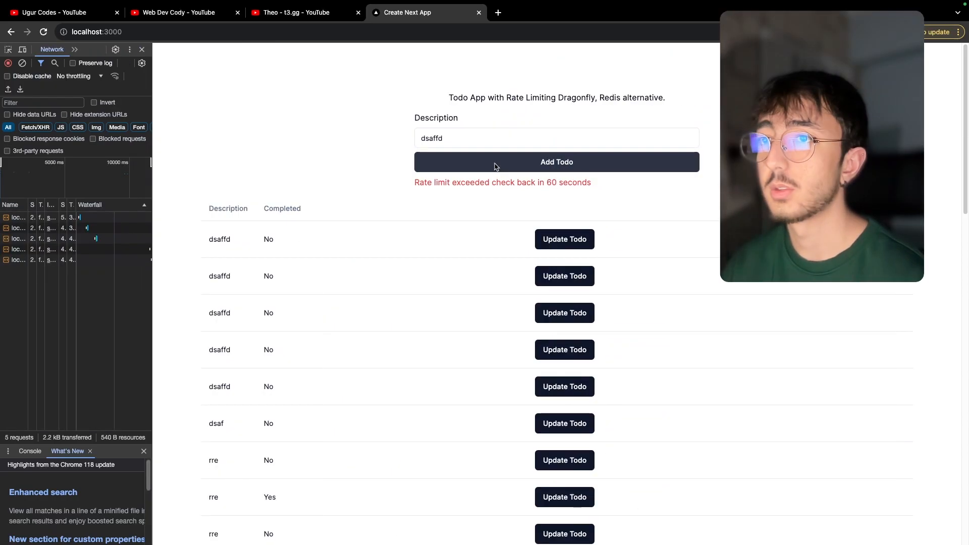
Step: Submit more todos while watching the requests fill the Network log
{"action": "left_click", "coordinate": [555, 161]}
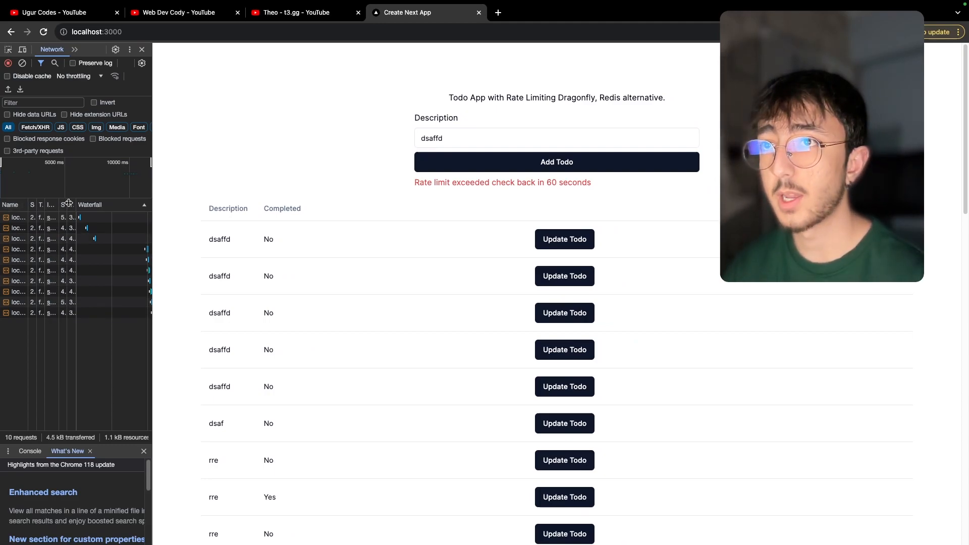
{"action": "left_click", "coordinate": [17, 217]}
{"action": "type", "text": "erwqr"}
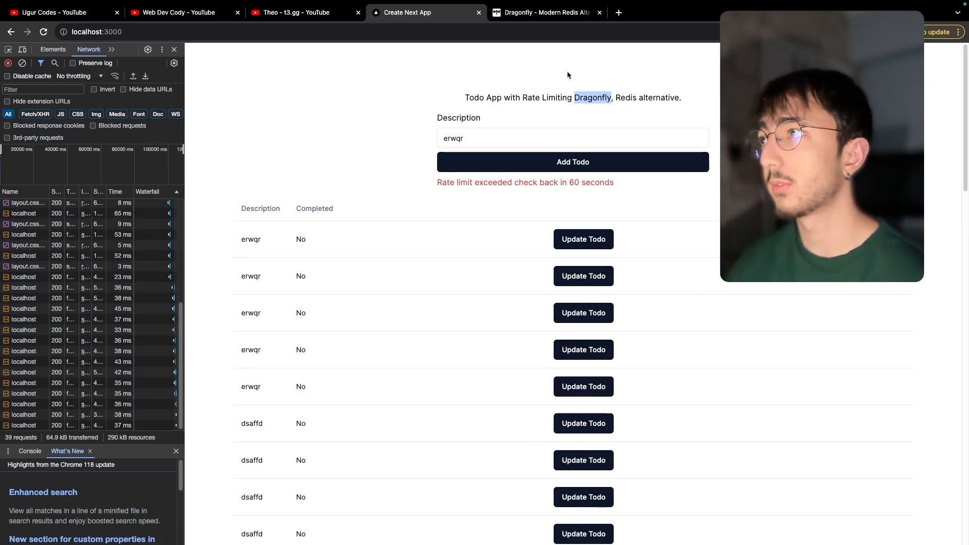
Step: View the Dragonfly Redis-alternative page, then switch to Theo's YouTube channel
{"action": "left_click", "coordinate": [546, 12]}
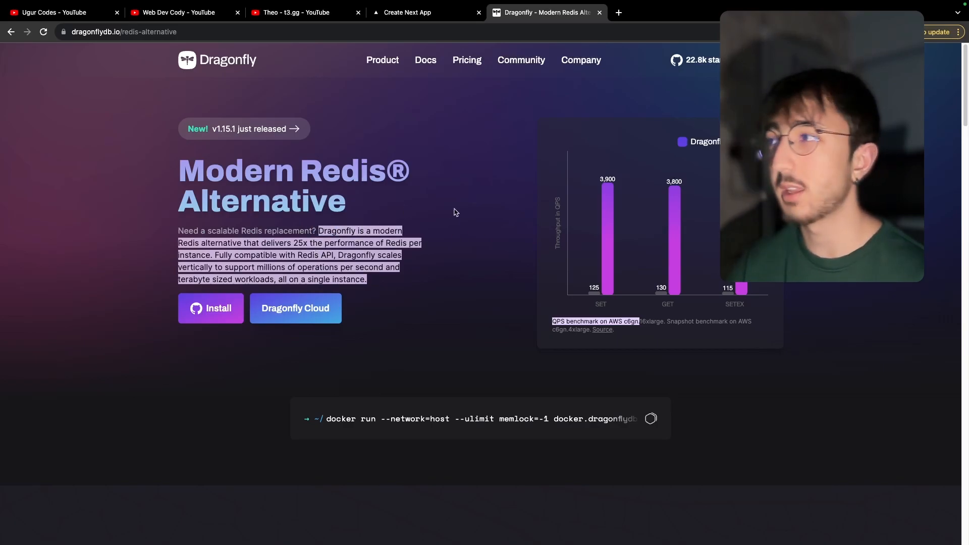
{"action": "left_click", "coordinate": [304, 12]}
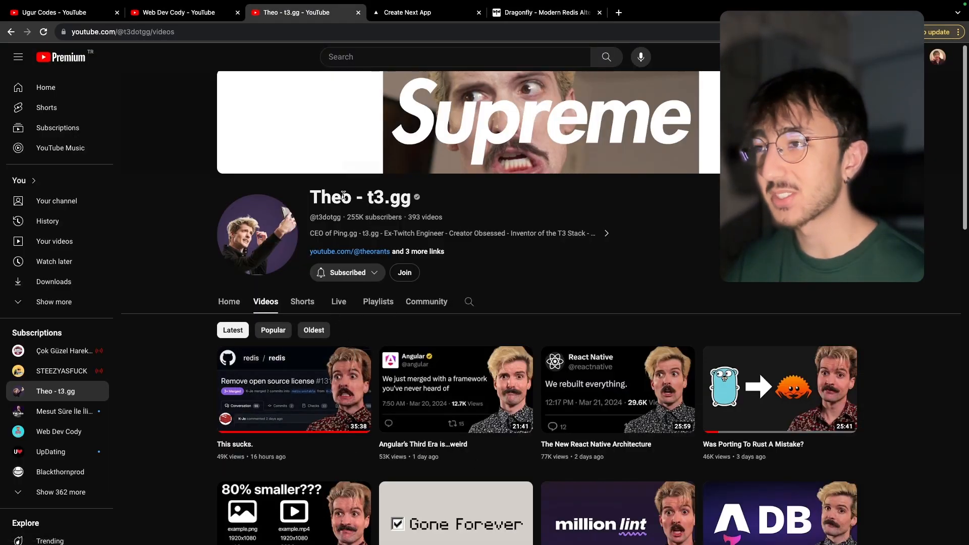
{"action": "double_click", "coordinate": [326, 197]}
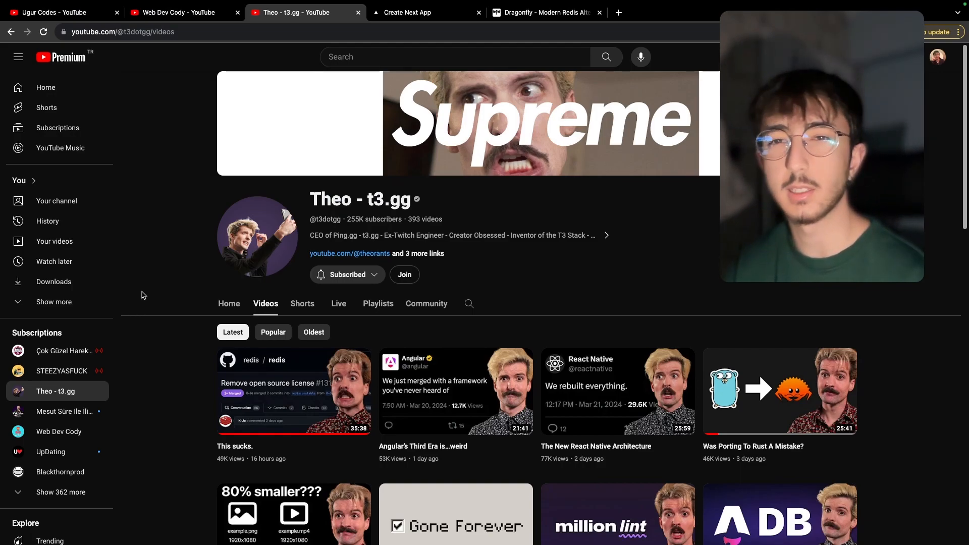
Step: Return to the todo app, then bring up the Dragonfly page to reach its Getting Started docs
{"action": "left_click", "coordinate": [405, 12]}
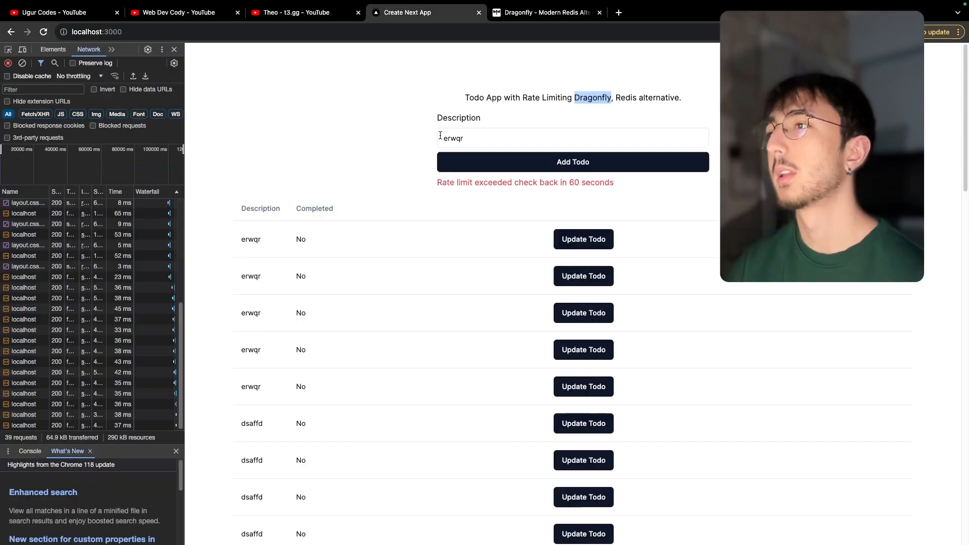
{"action": "left_click", "coordinate": [546, 12]}
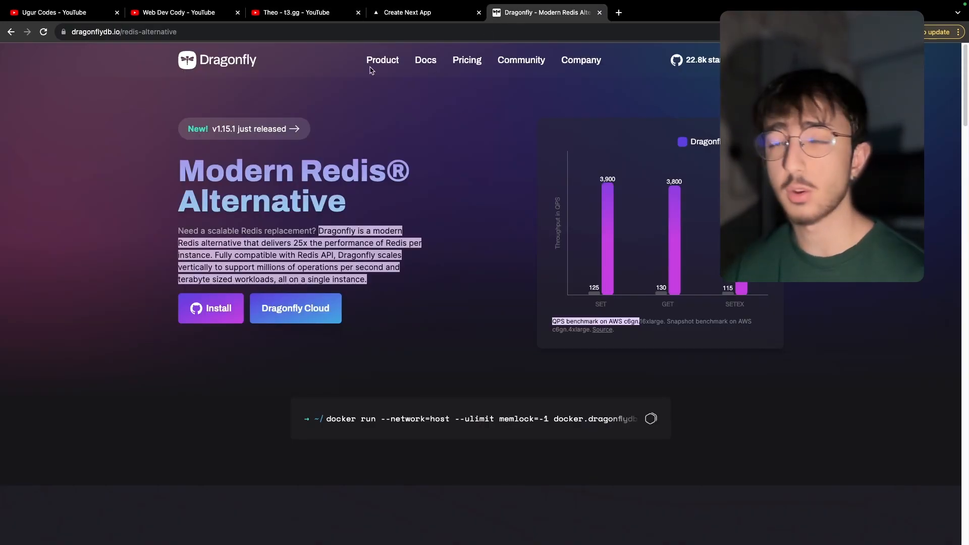
{"action": "mouse_move", "coordinate": [693, 70]}
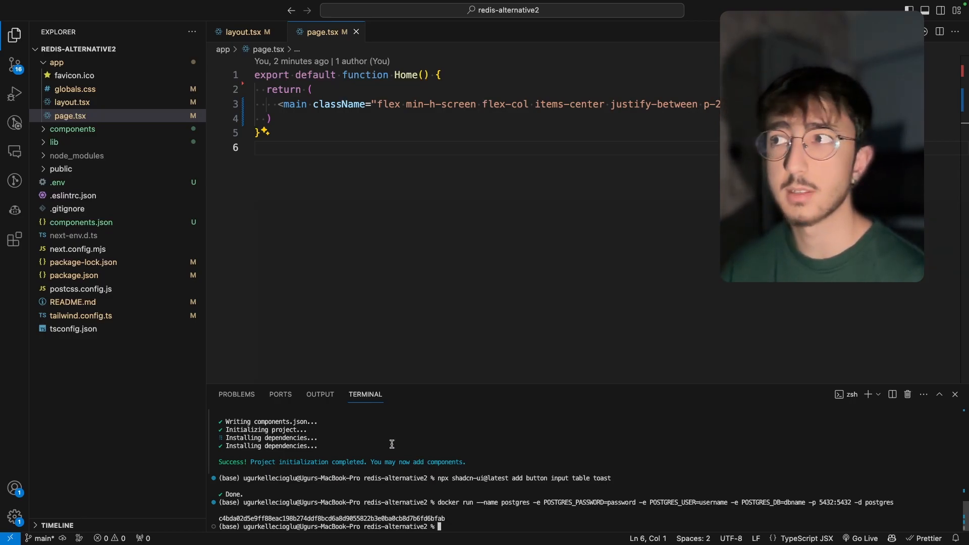
{"action": "mouse_move", "coordinate": [286, 145]}
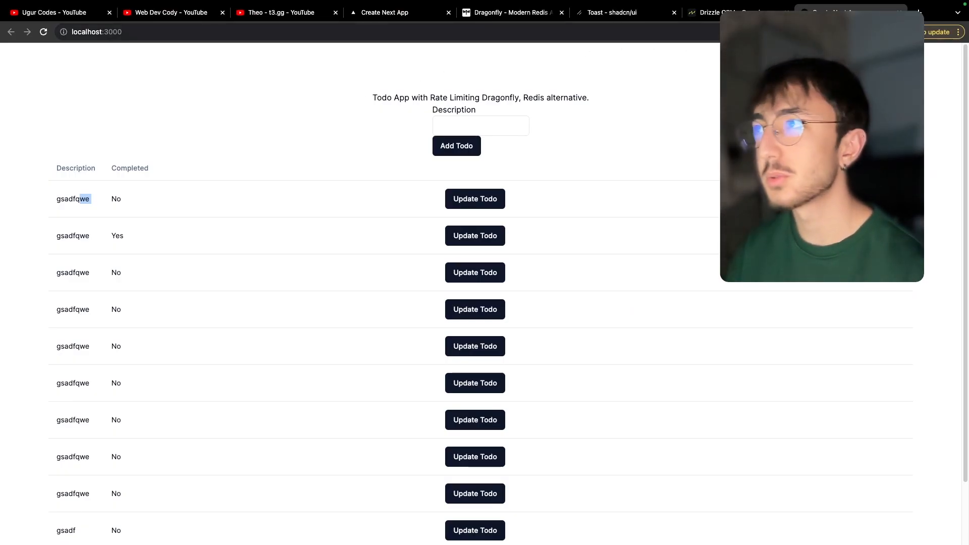
{"action": "left_click", "coordinate": [512, 12]}
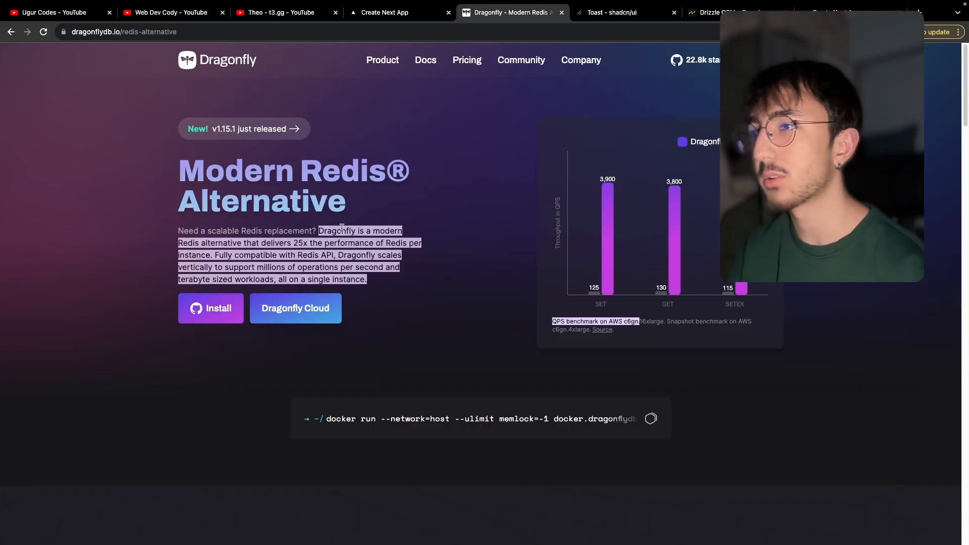
{"action": "mouse_move", "coordinate": [428, 61]}
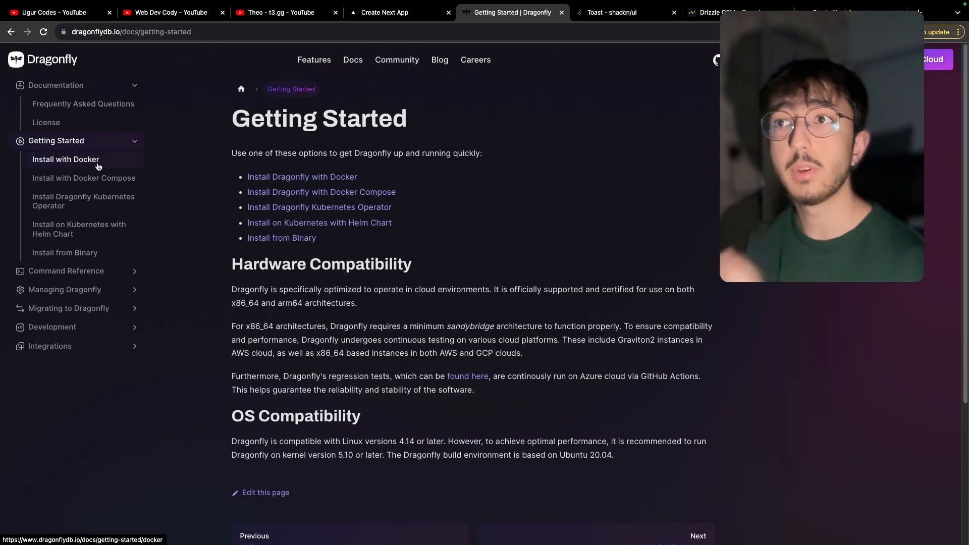
Step: View the Install with Docker guide down to the Step 1 docker run commands
{"action": "left_click", "coordinate": [66, 160]}
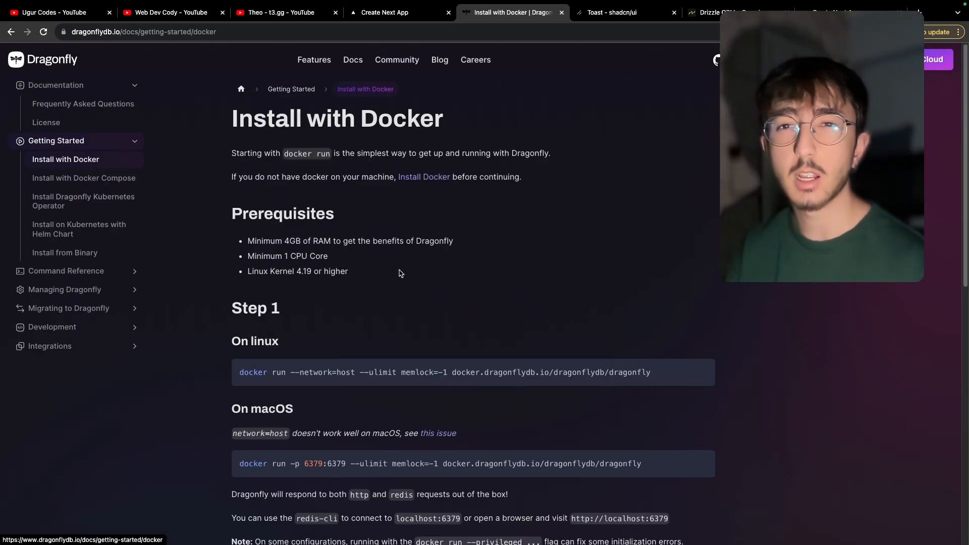
{"action": "scroll", "scroll_direction": "down", "scroll_amount": 3}
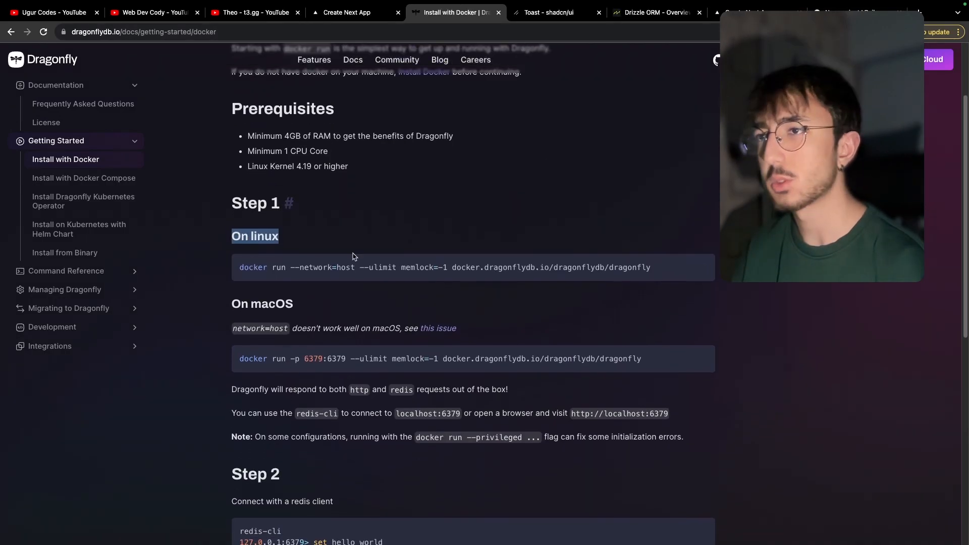
{"action": "mouse_move", "coordinate": [243, 251]}
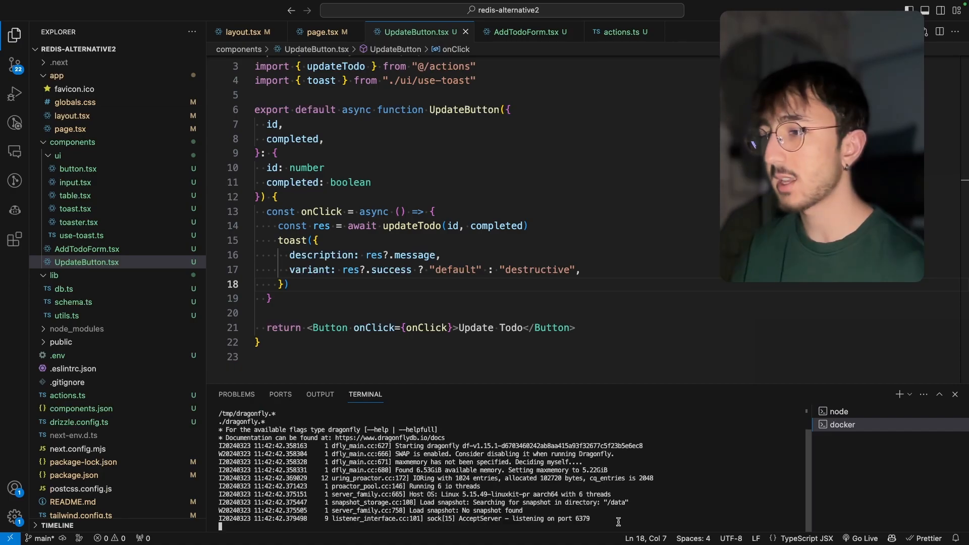
Step: Highlight Dragonfly listening on port 6379 and create lib/redis.ts
{"action": "left_click_drag", "start_coordinate": [470, 519], "coordinate": [617, 519]}
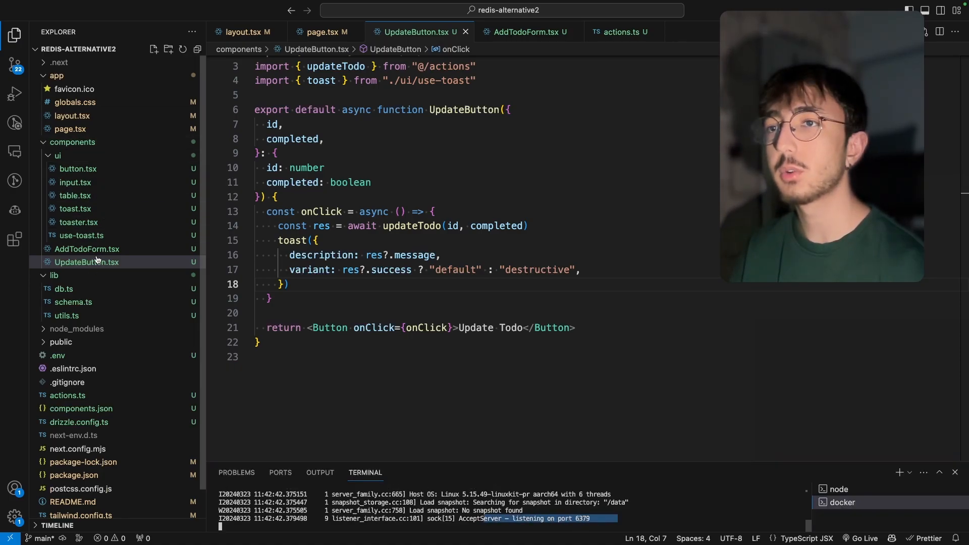
{"action": "left_click", "coordinate": [54, 275]}
{"action": "type", "text": "npm i "}
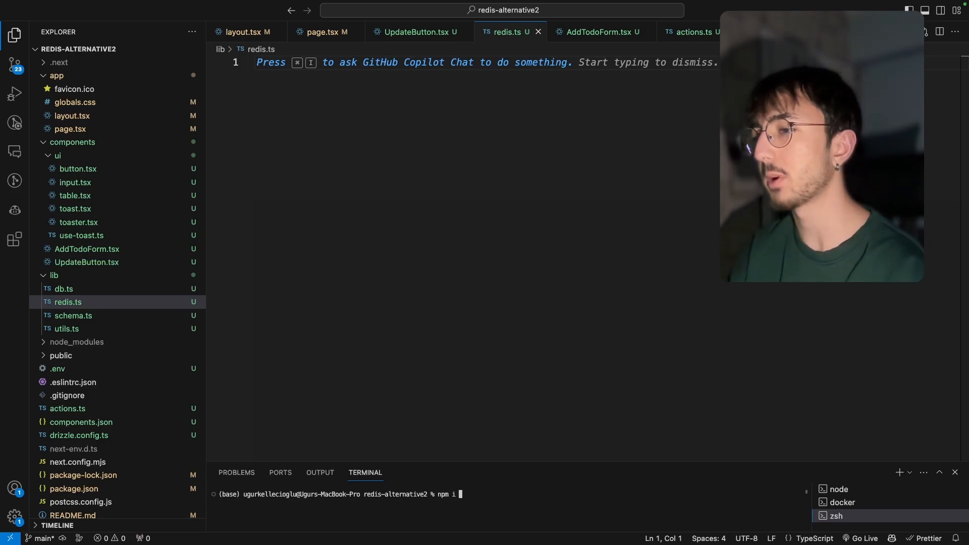
Step: Import createClient from 'redis' and create the redisClient
{"action": "type", "text": "import { createClient } from \"redis\""}
{"action": "type", "text": "const"}
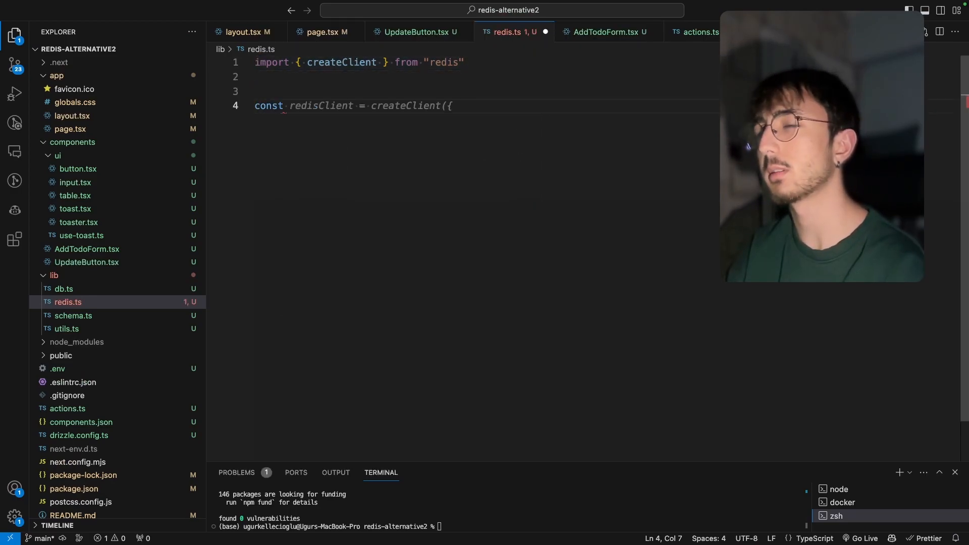
{"action": "type", "text": "redisClient = createClient({"}
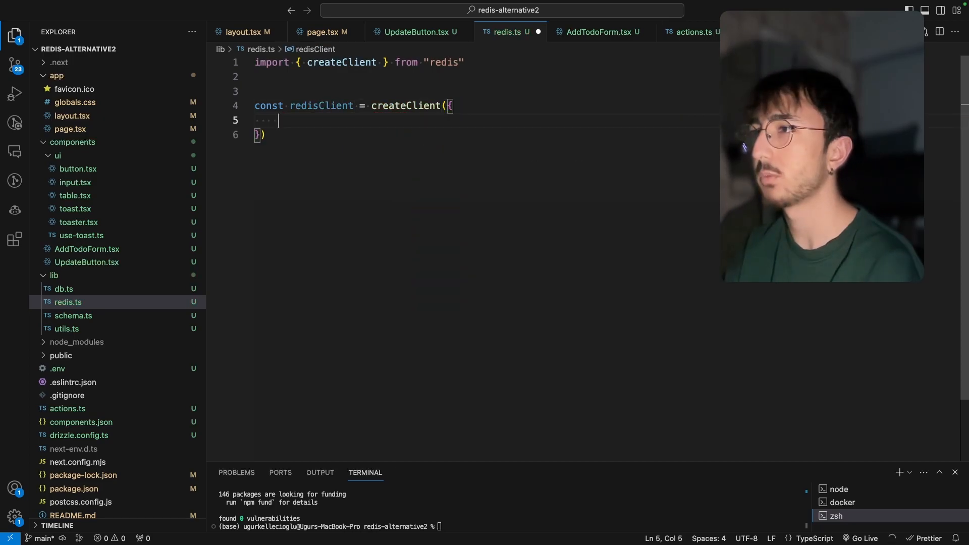
{"action": "type", "text": "pas"}
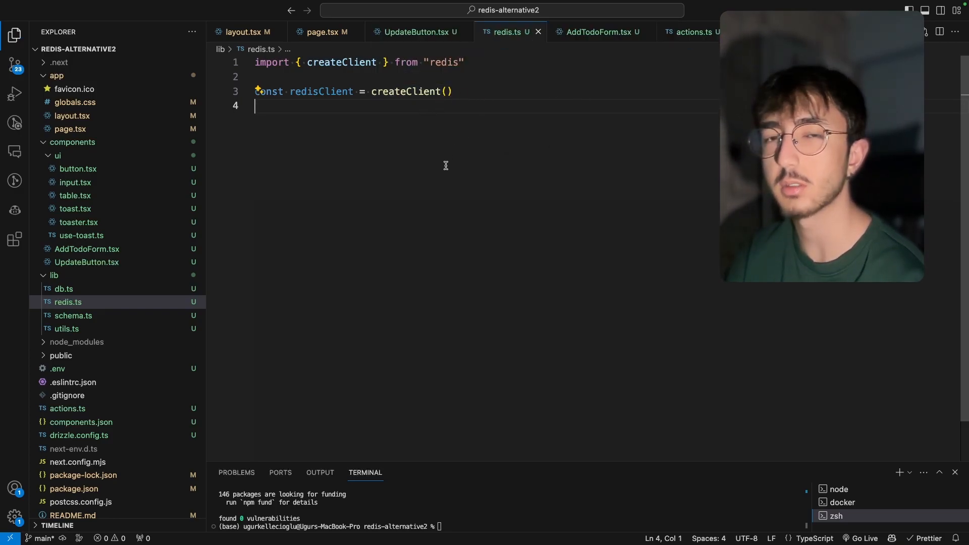
{"action": "mouse_move", "coordinate": [461, 109]}
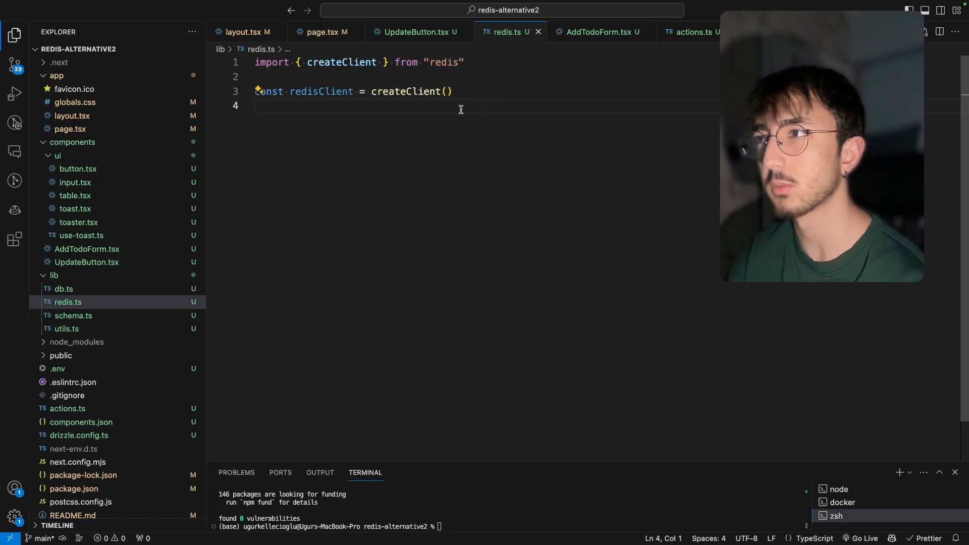
{"action": "key", "text": "enter"}
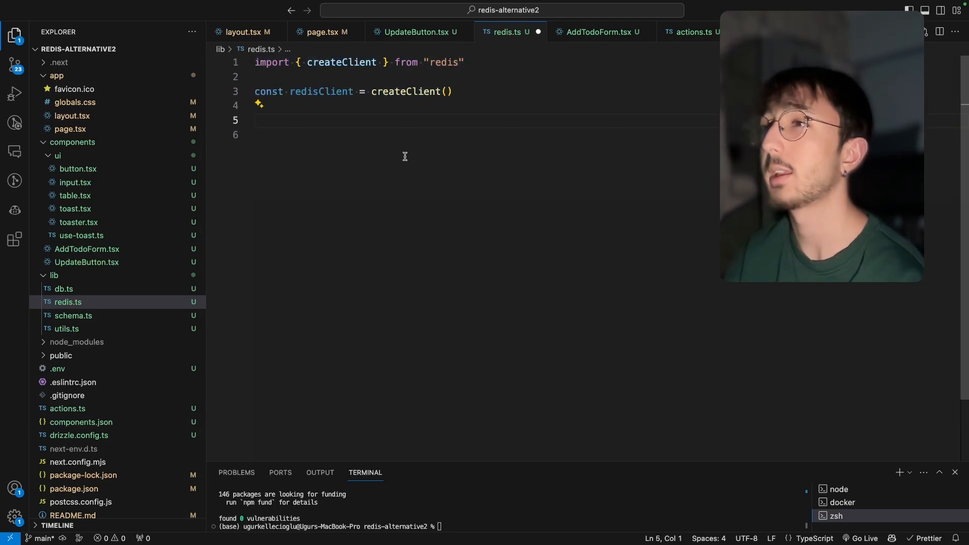
Step: Log redisClient errors with console.error and start an if (!redisClient.isOpen) block
{"action": "type", "text": "redisClient."}
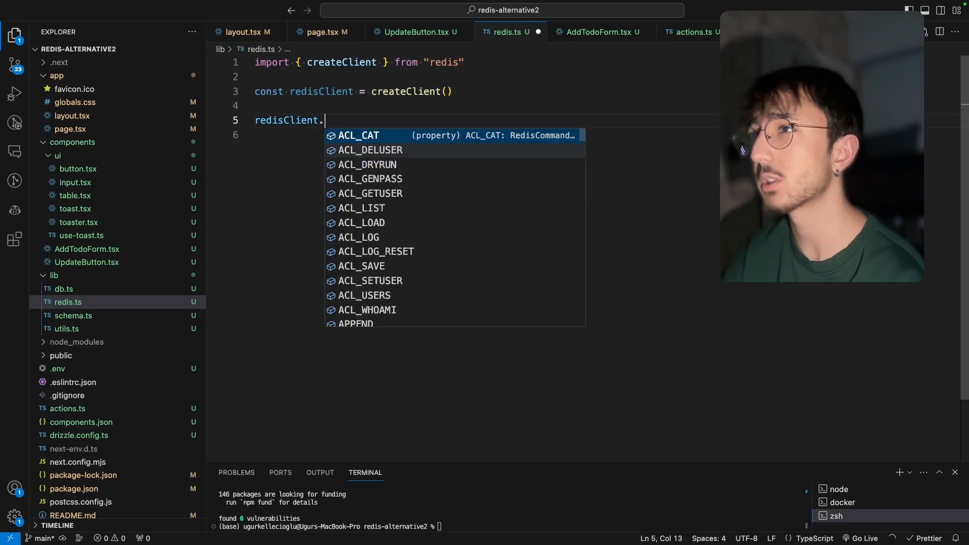
{"action": "type", "text": "on(\"error\", (error) => {})"}
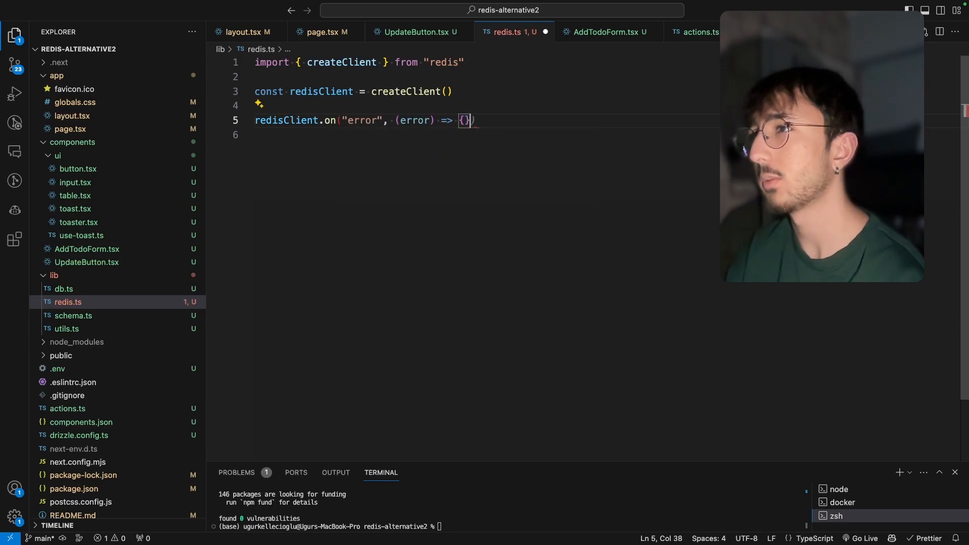
{"action": "type", "text": "console.error(error)"}
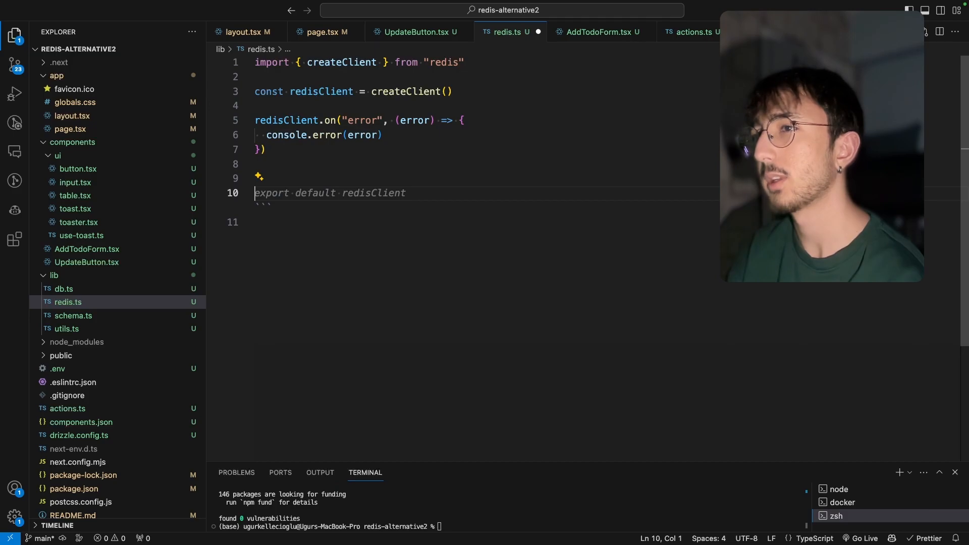
{"action": "type", "text": "if(resid"}
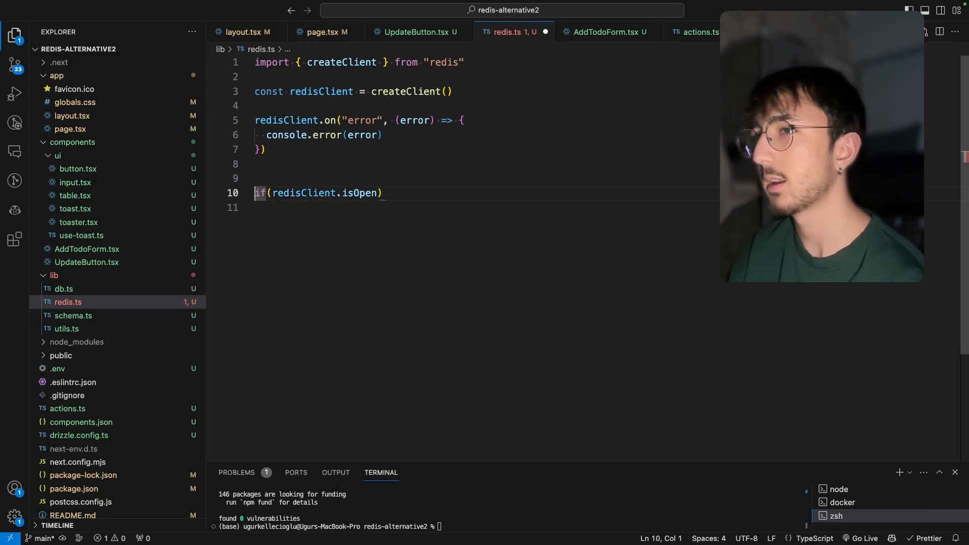
{"action": "type", "text": "!redisClient.isOpen){"}
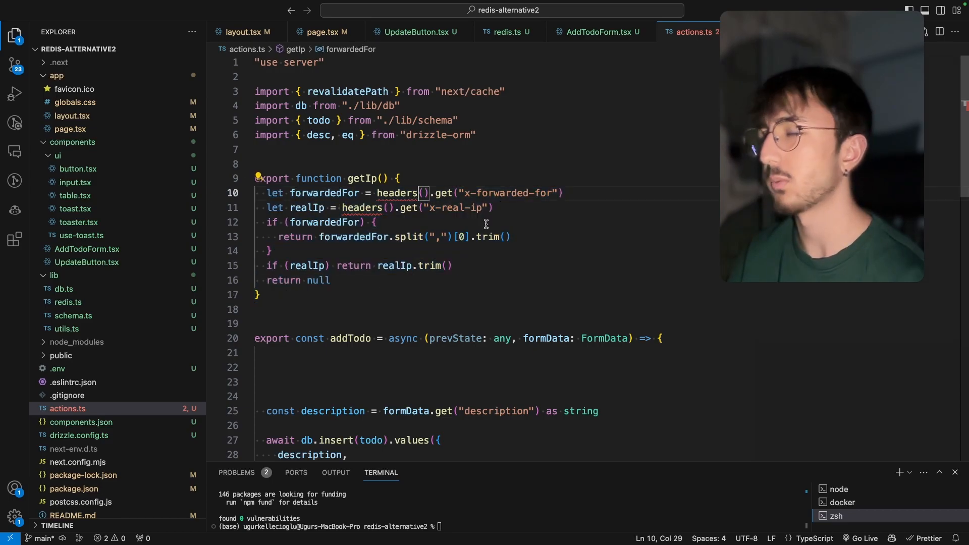
Step: Import headers from 'next/headers' for the getIp helper
{"action": "type", "text": "import { headers } from \"next/headers\""}
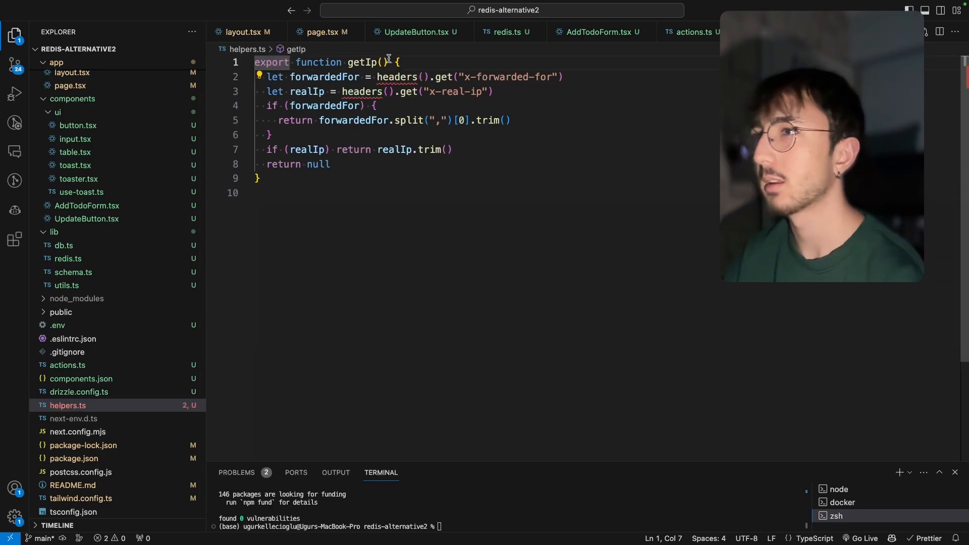
Step: In addTodo, get the client IP with getIp() and await currentTry from redisClient
{"action": "left_click", "coordinate": [690, 31]}
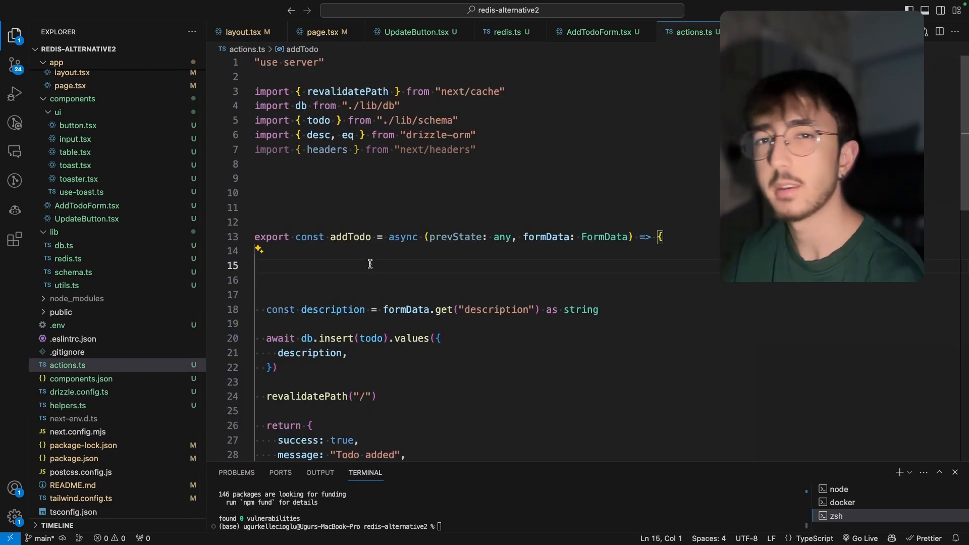
{"action": "type", "text": "const ip = getIp()"}
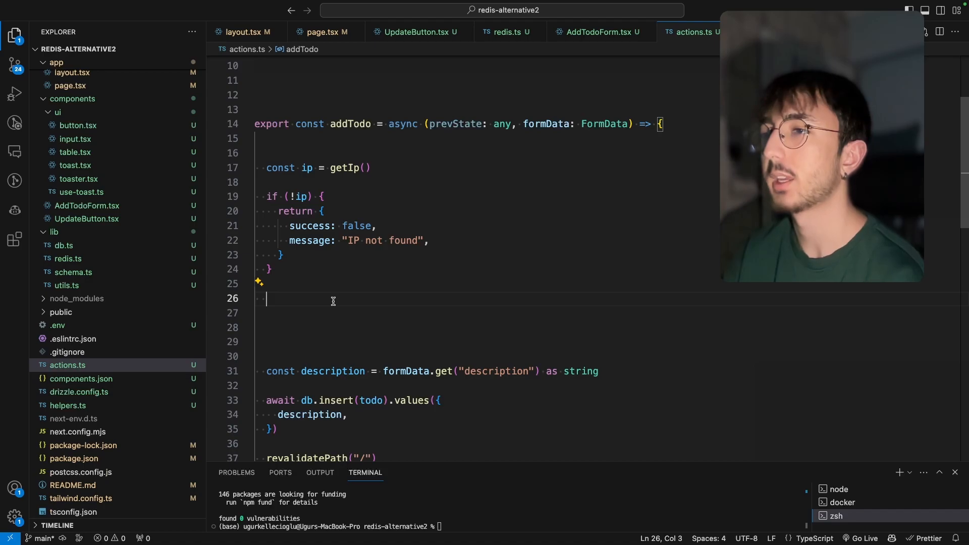
{"action": "type", "text": "const currentTry ="}
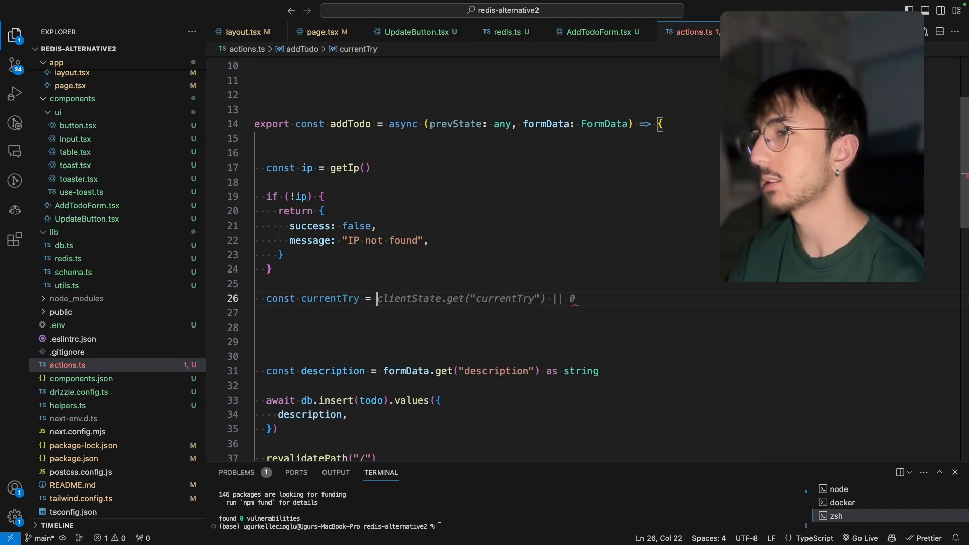
{"action": "type", "text": "redisclient.GET(ip"}
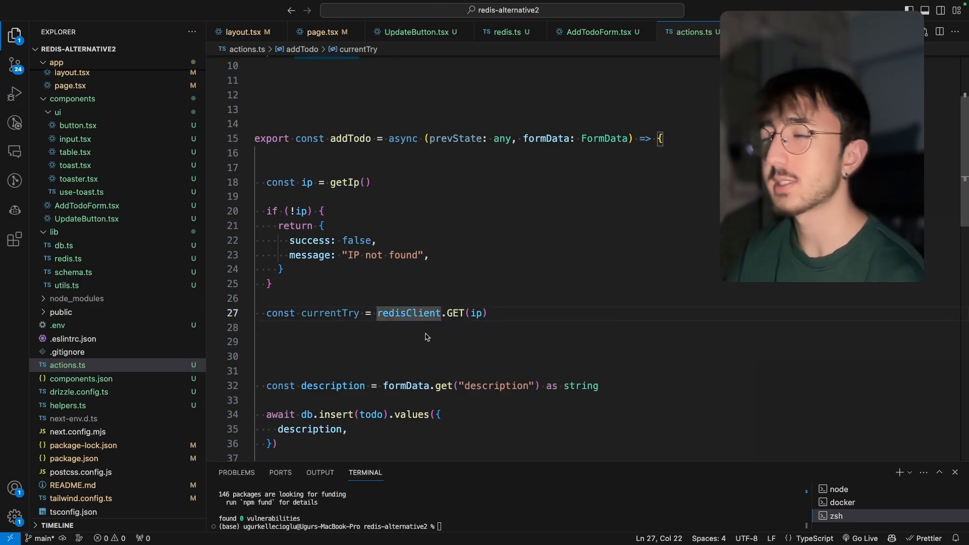
{"action": "type", "text": "await"}
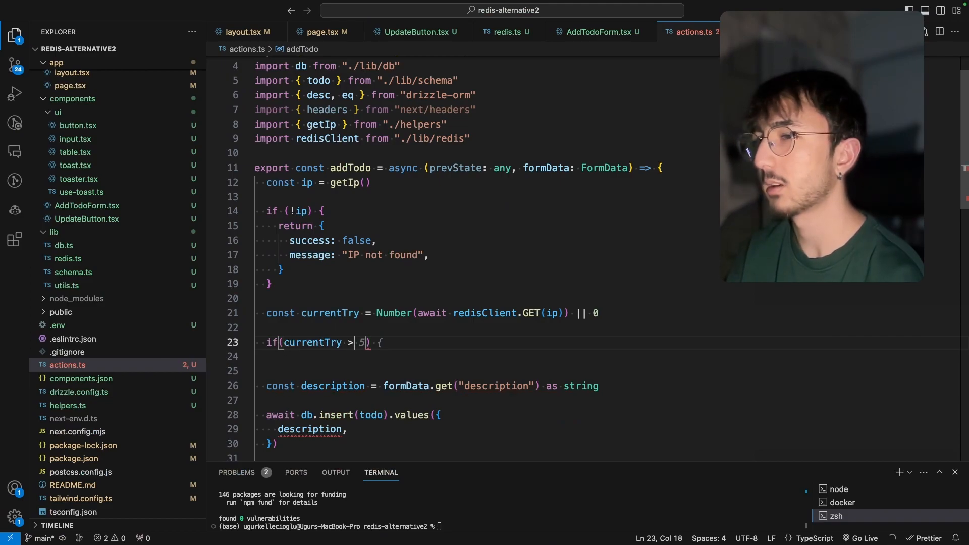
Step: Return 'retry after 1 minute' at four tries and SET currentTry + 1 in Redis with EX 60
{"action": "type", "text": "= 4"}
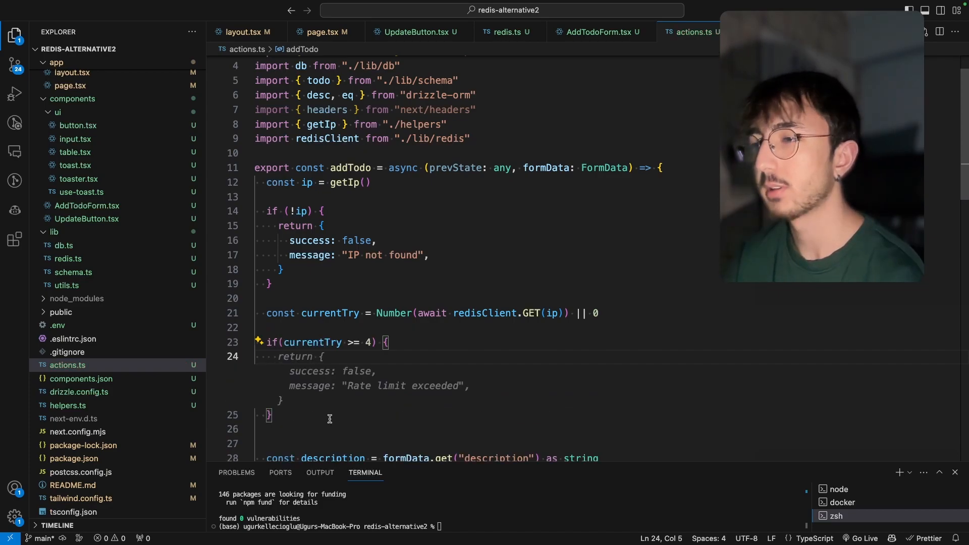
{"action": "type", "text": "retry after 1 minute\","}
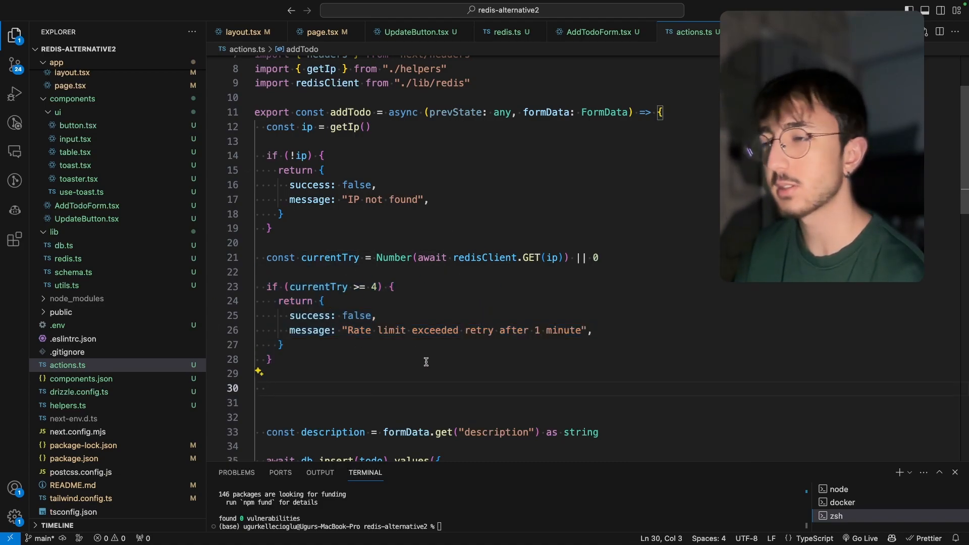
{"action": "type", "text": "await re"}
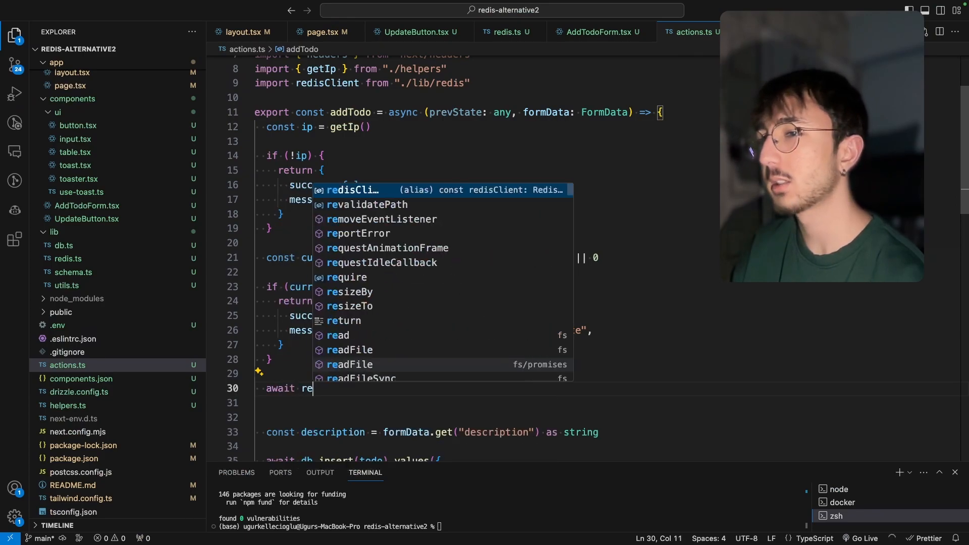
{"action": "type", "text": "disClient.SET(ip, currentTry + 1, \"EX\", 60)"}
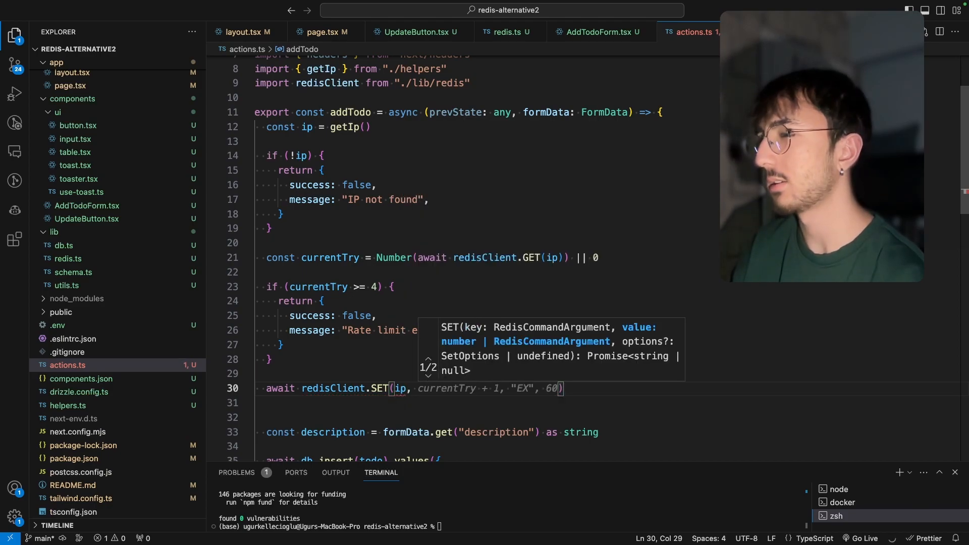
{"action": "type", "text": "currentTry + 1, {"}
{"action": "left_click", "coordinate": [486, 403]}
{"action": "type", "text": "EX: 60,"}
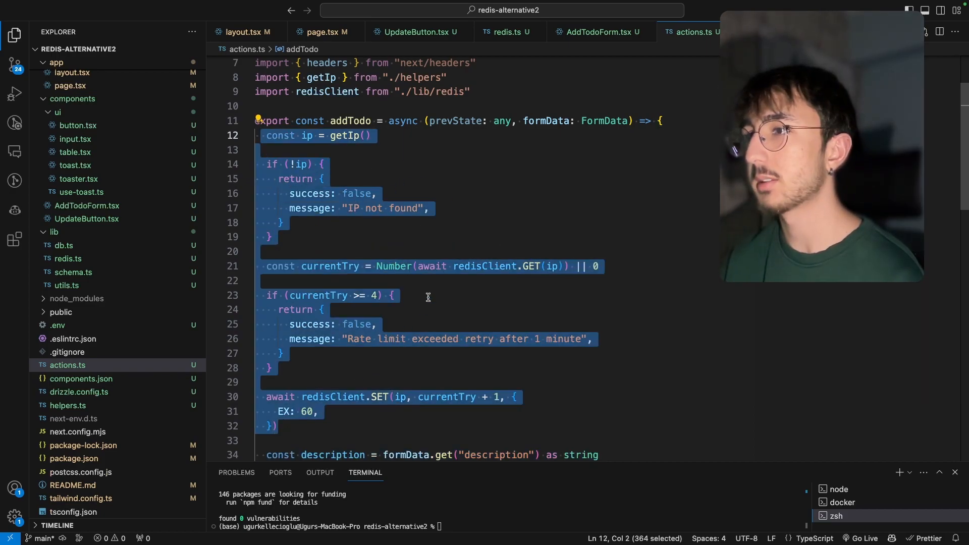
{"action": "mouse_move", "coordinate": [442, 458]}
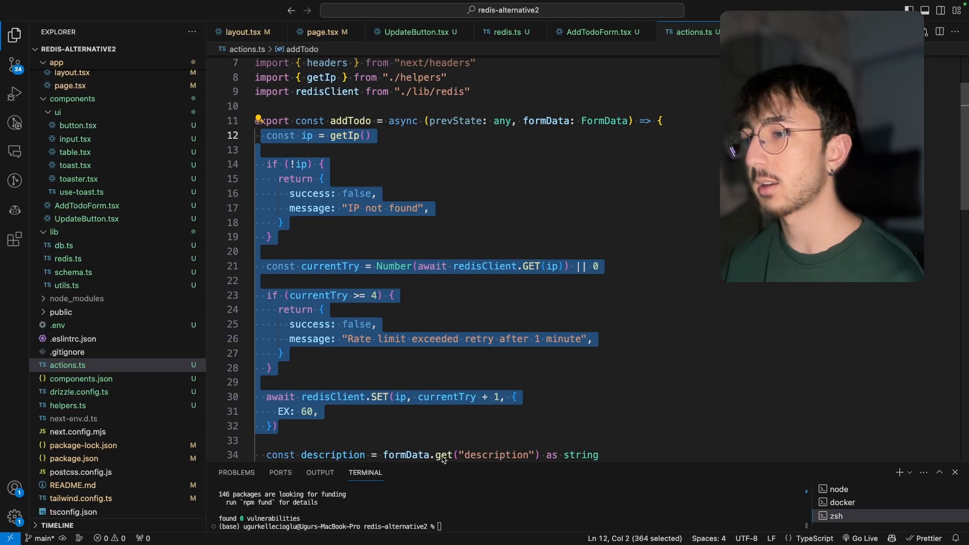
{"action": "mouse_move", "coordinate": [322, 105]}
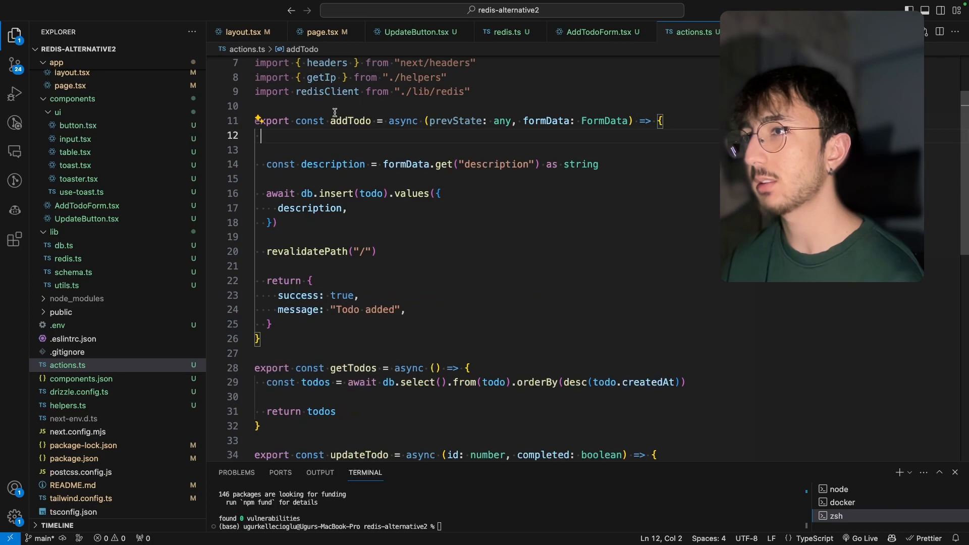
Step: Define an async checkRateLimit function holding the rate-limit logic and returning { success: true }
{"action": "type", "text": "f"}
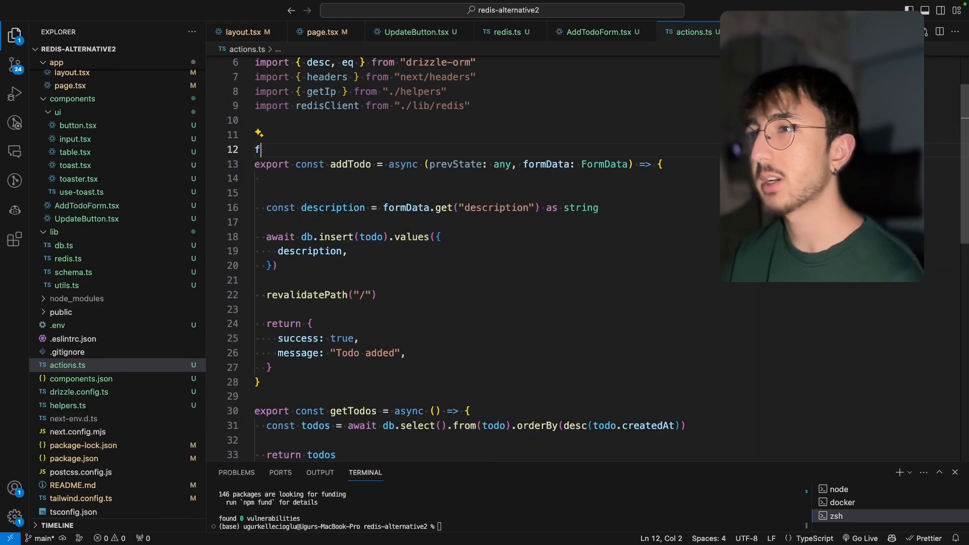
{"action": "type", "text": "const checkR"}
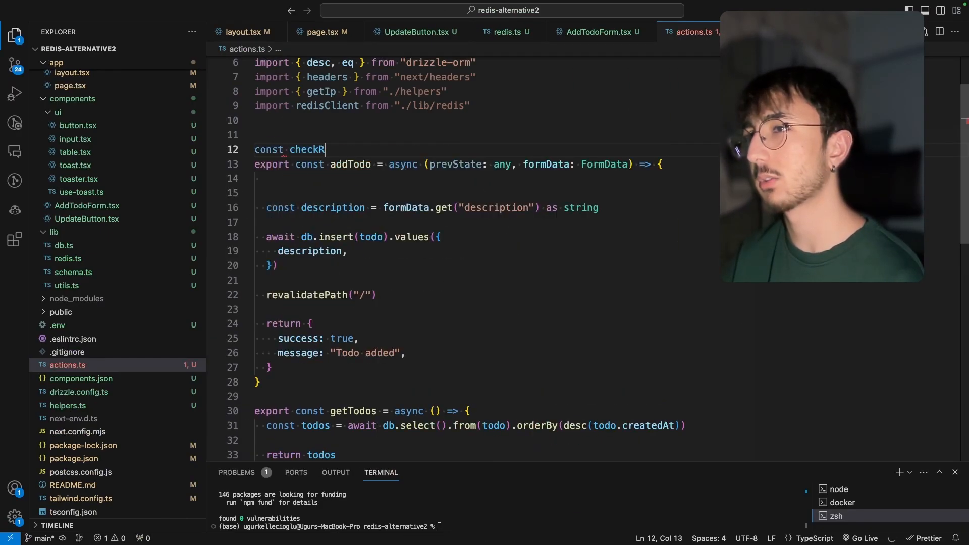
{"action": "type", "text": "ateLimit = async () => {}"}
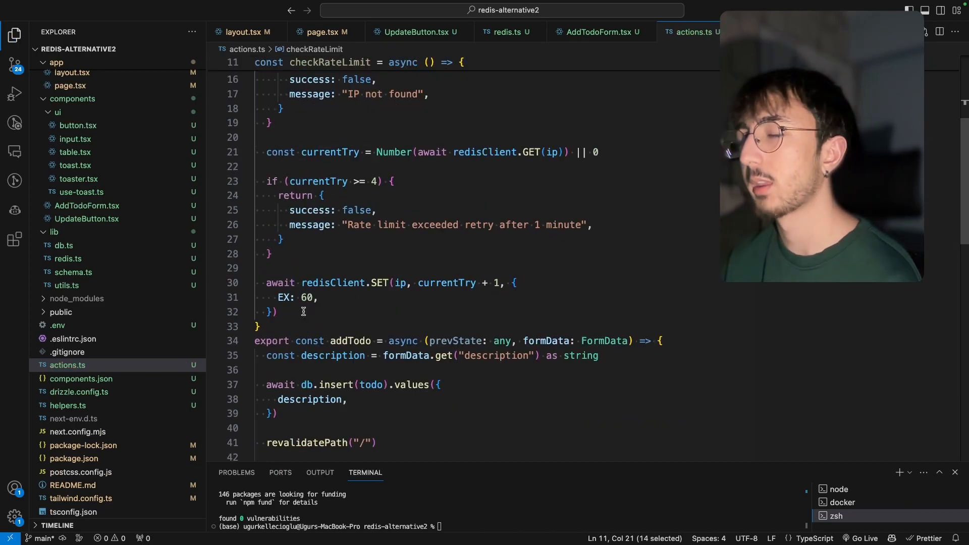
{"action": "type", "text": "return {"}
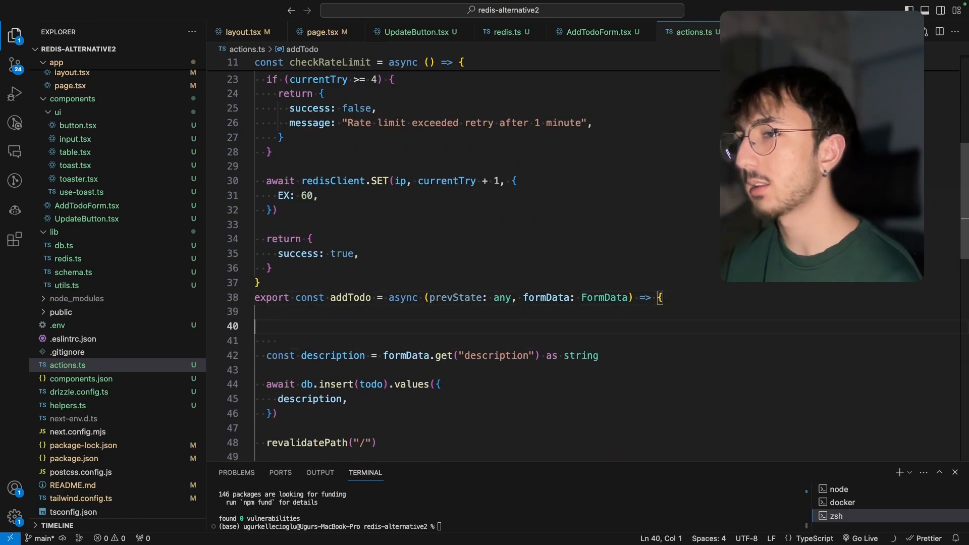
Step: Have addTodo await checkRateLimit and return its result when success is false
{"action": "type", "text": "const rateLimit = await checkRateLimit()"}
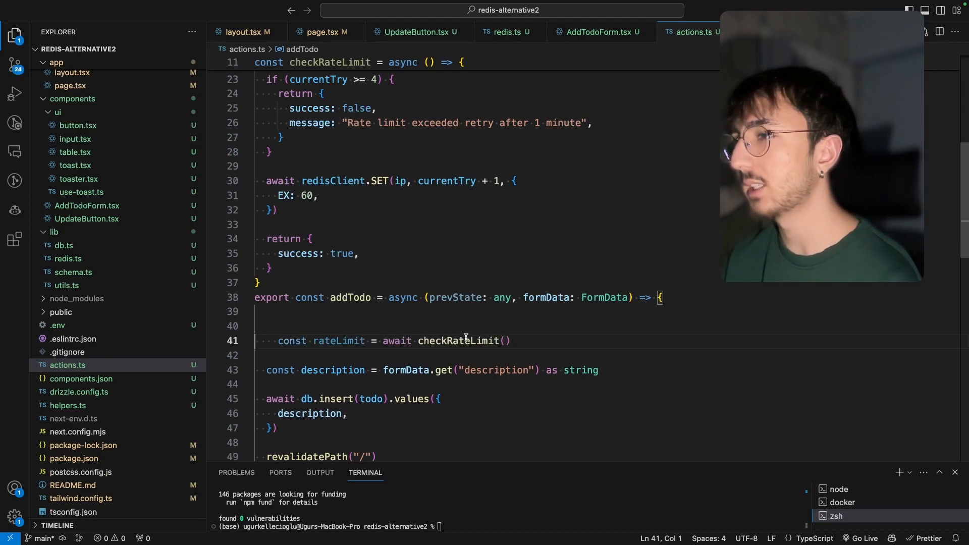
{"action": "type", "text": "if(!rateLimit.success){"}
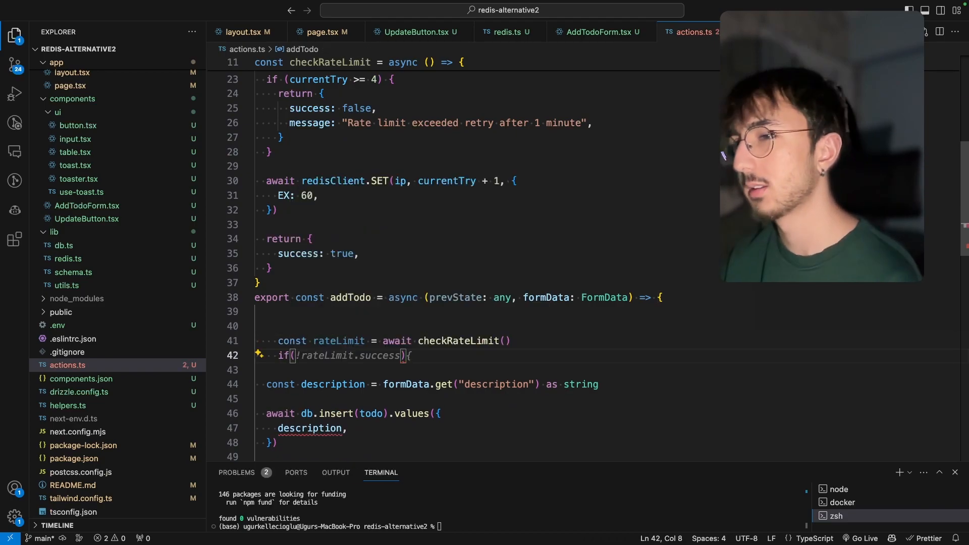
{"action": "type", "text": "return rateLimit"}
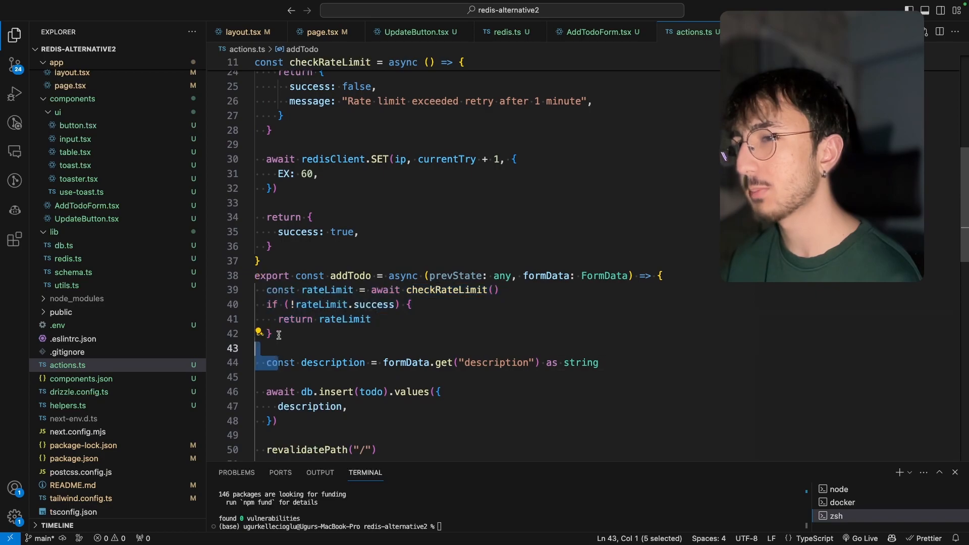
Step: Add todo 12345, first blocked by the rate-limit message, then accepted at the top of the list
{"action": "left_click", "coordinate": [246, 250]}
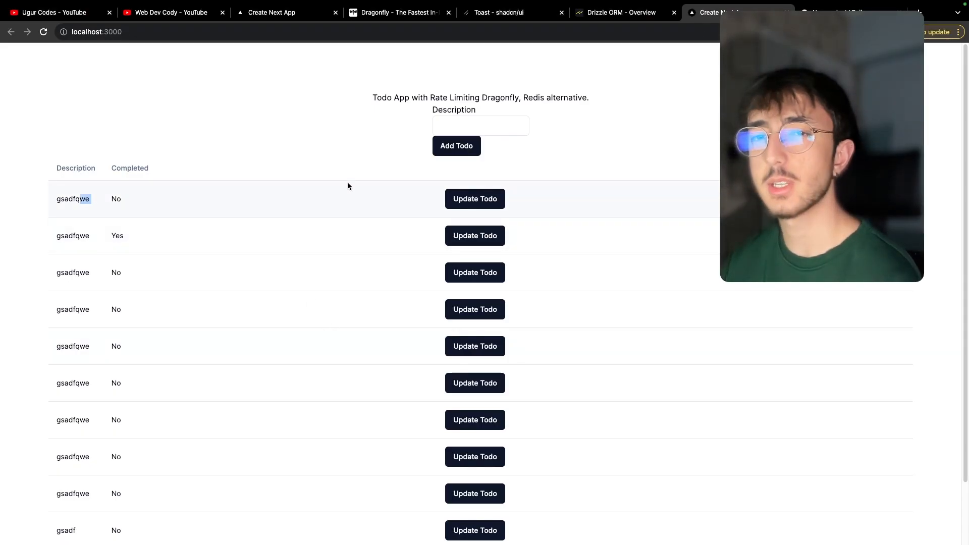
{"action": "left_click", "coordinate": [456, 145]}
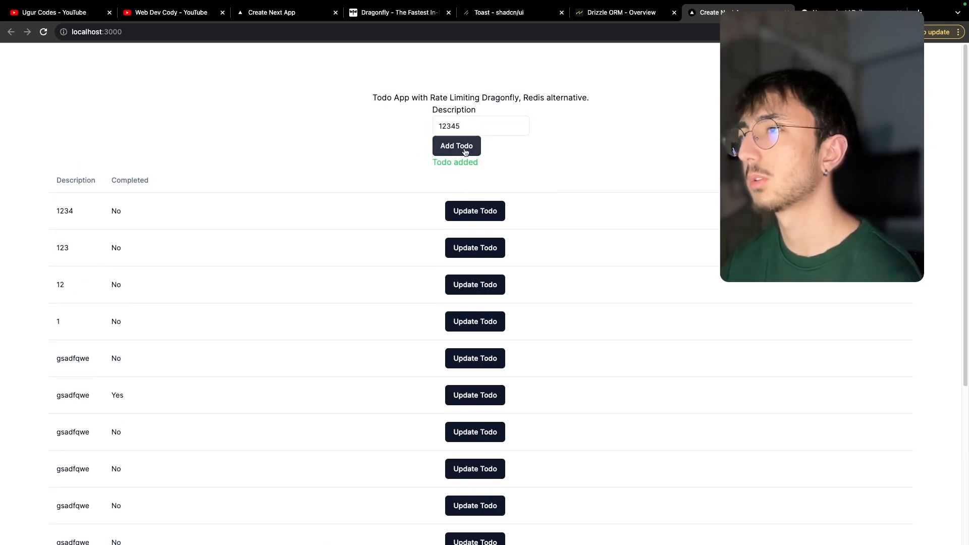
{"action": "left_click", "coordinate": [456, 145]}
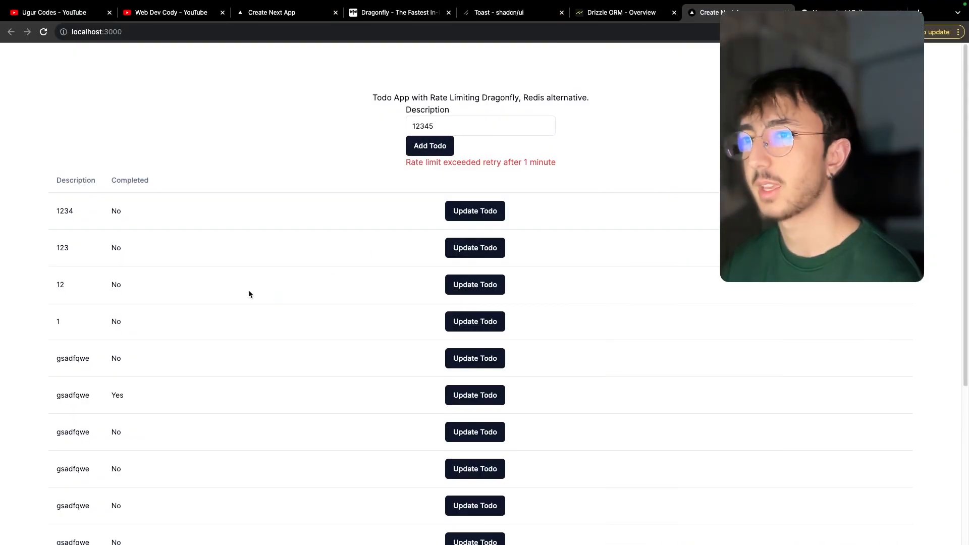
{"action": "left_click", "coordinate": [480, 126]}
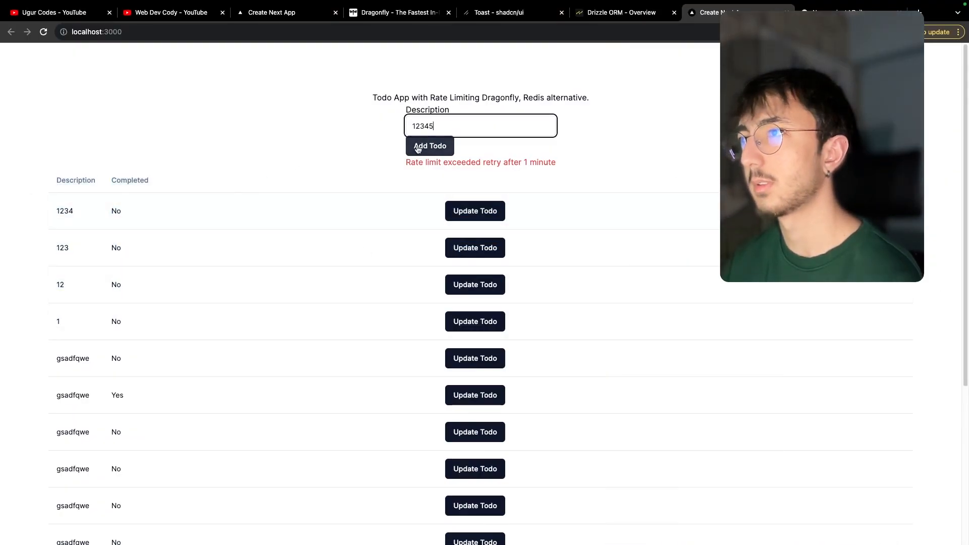
{"action": "left_click", "coordinate": [430, 145]}
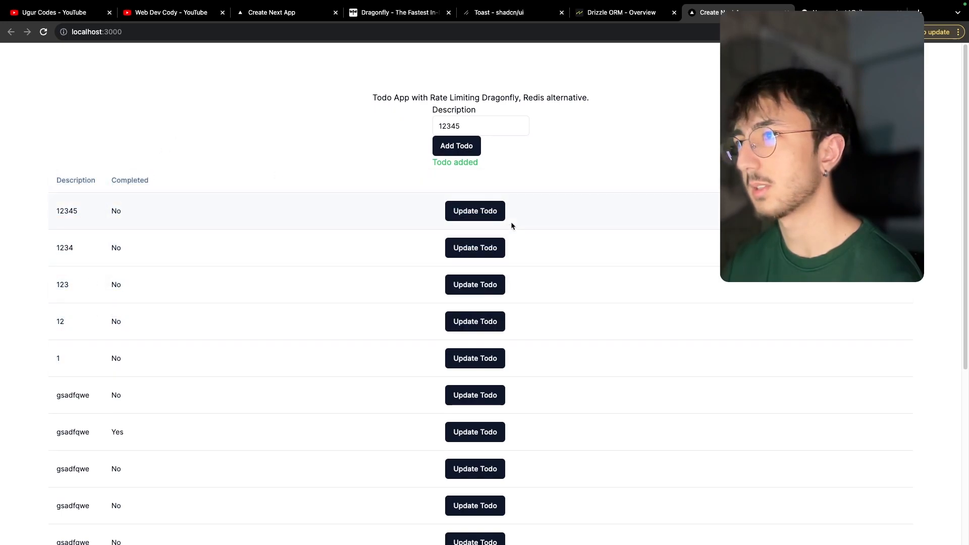
{"action": "left_click", "coordinate": [474, 321]}
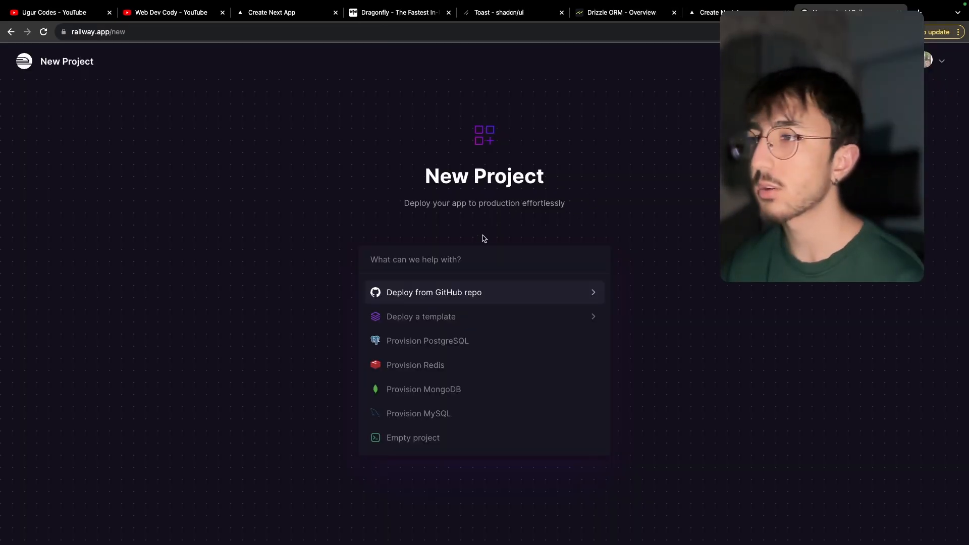
Step: Deploy the Dragonfly template into a new Railway project and view its service variables
{"action": "type", "text": "dragonfly"}
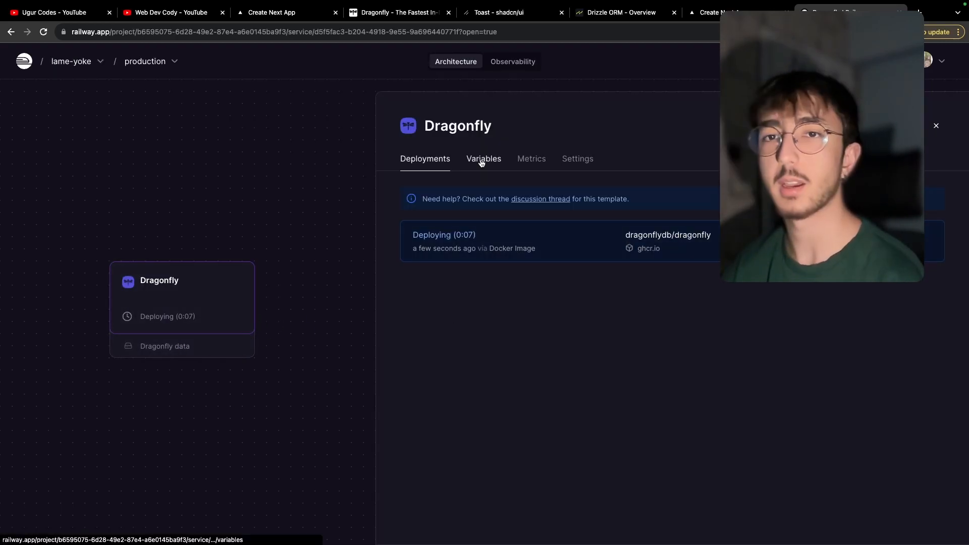
{"action": "left_click", "coordinate": [484, 159]}
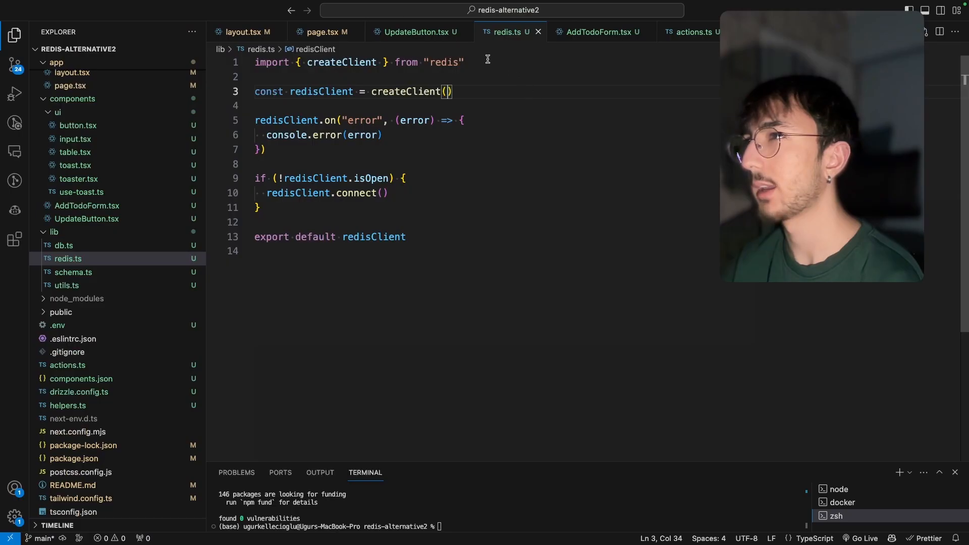
Step: Pass { url: process.env.DRAGONFLY_URL } to createClient in redis.ts and clear the terminal
{"action": "type", "text": "{"}
{"action": "type", "text": "url: process.env.,"}
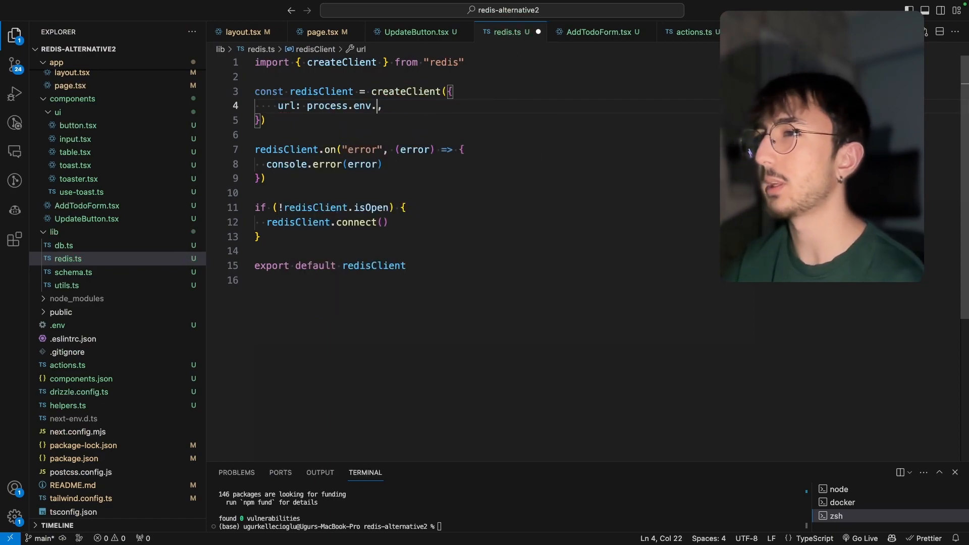
{"action": "type", "text": "DRAGONFLY_URL"}
{"action": "type", "text": "cl"}
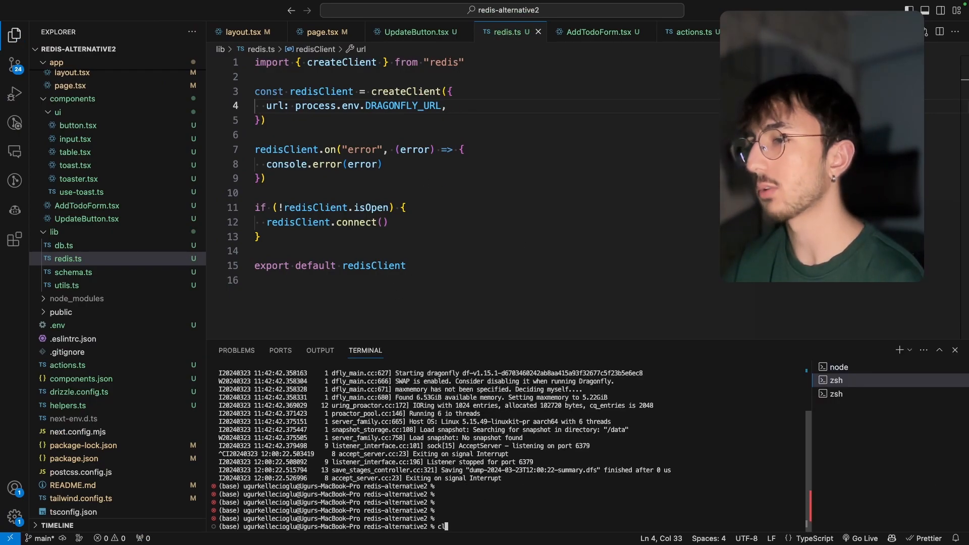
{"action": "key", "text": "Enter"}
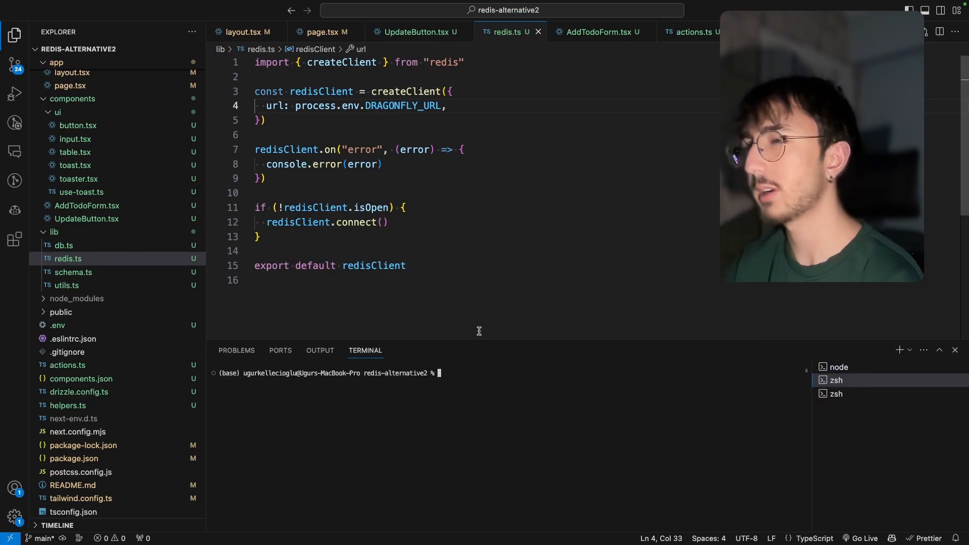
{"action": "left_click", "coordinate": [647, 12]}
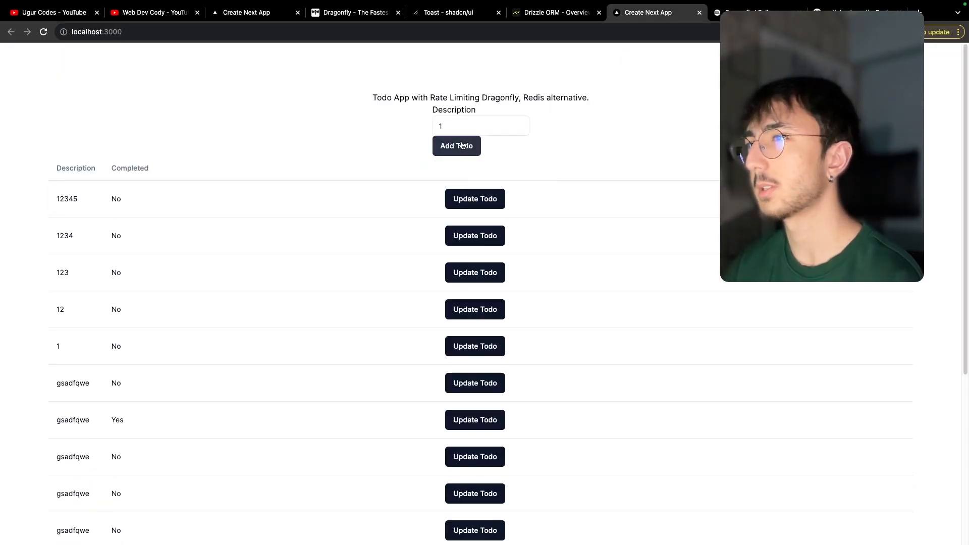
Step: Add '1' todos until the rate-limit message appears, then return to the Railway project
{"action": "left_click", "coordinate": [456, 146]}
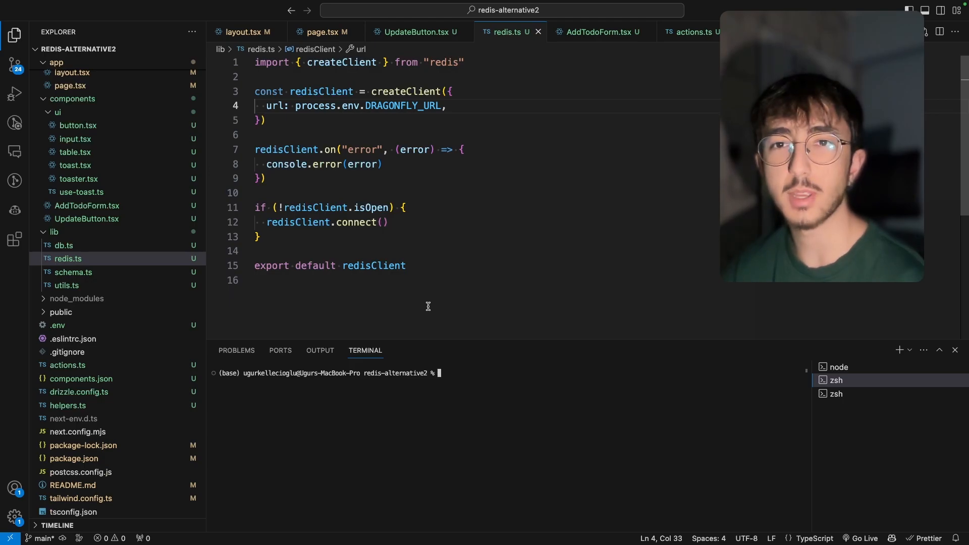
{"action": "left_click", "coordinate": [645, 12]}
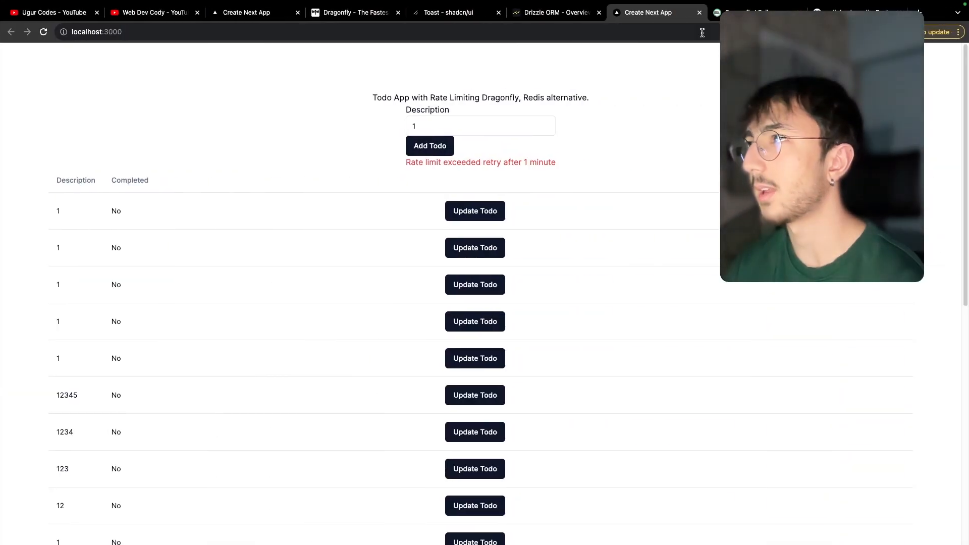
{"action": "left_click", "coordinate": [755, 12]}
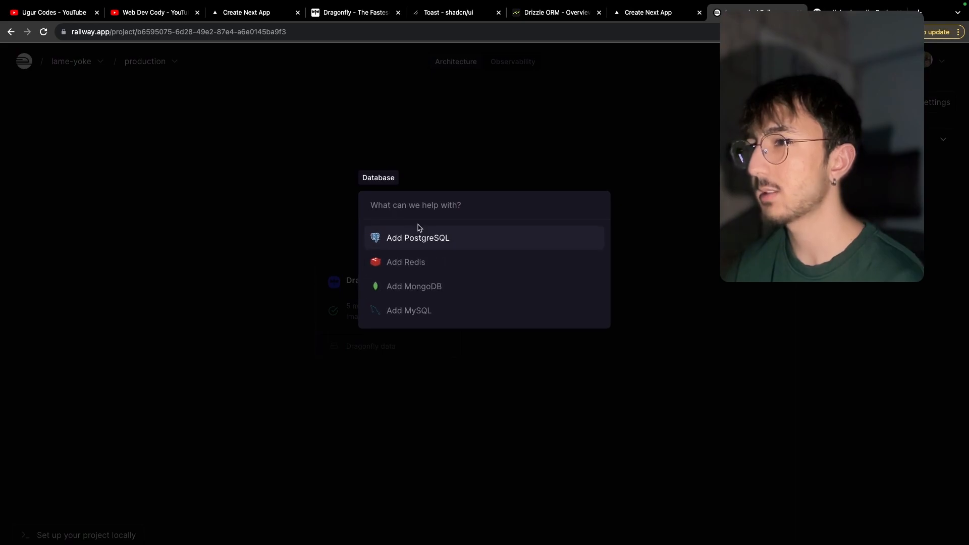
Step: Add a PostgreSQL database to the Railway project and view its connection details
{"action": "left_click", "coordinate": [418, 237]}
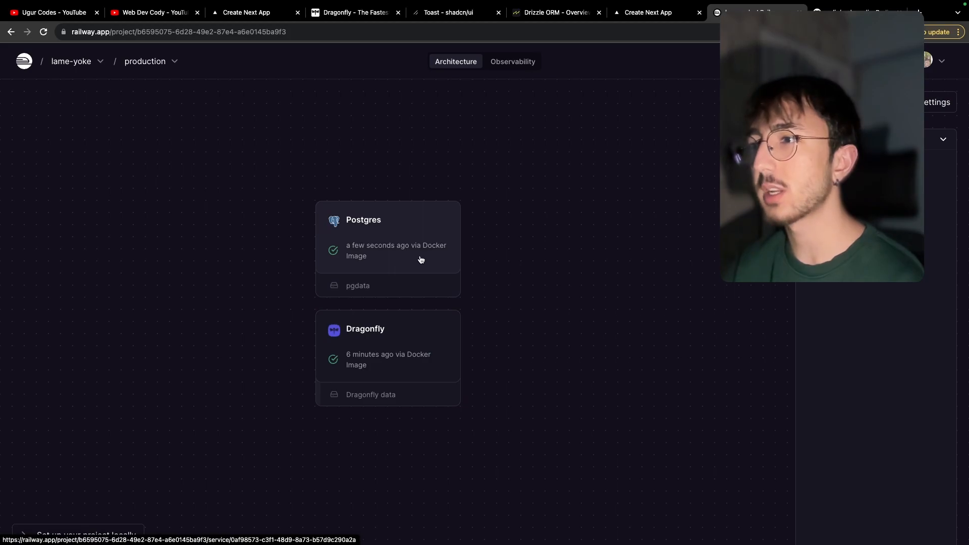
{"action": "left_click", "coordinate": [388, 239]}
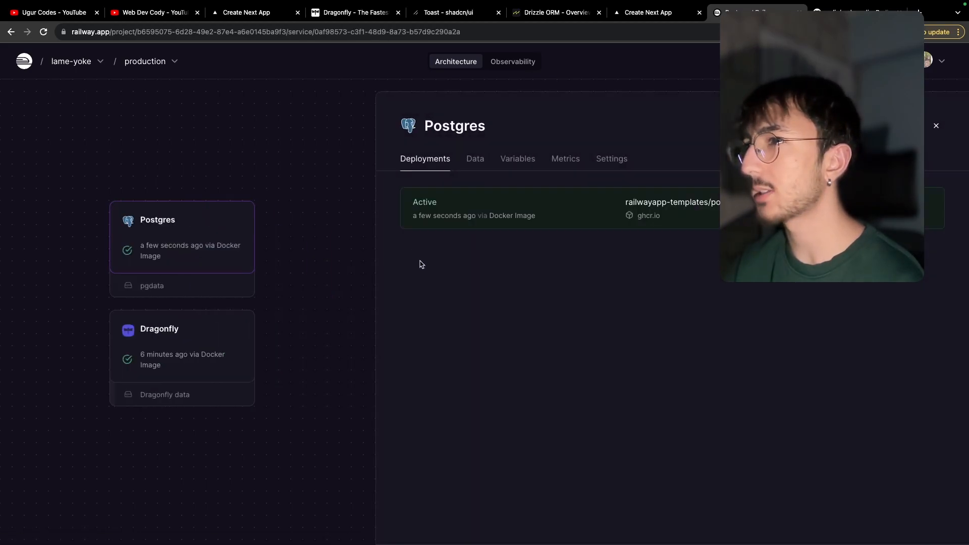
{"action": "left_click", "coordinate": [517, 158]}
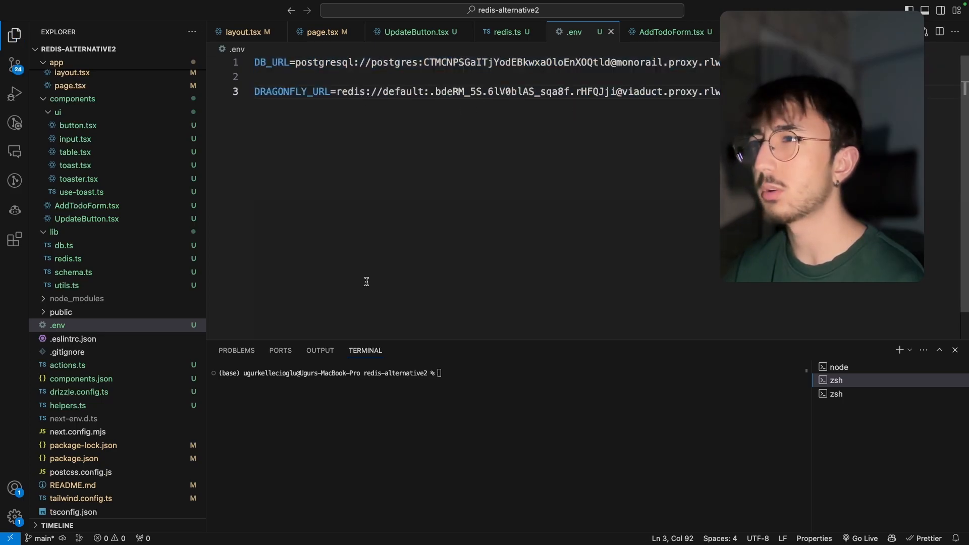
Step: Paste DB_URL and DRAGONFLY_URL into .env and start npx drizzle-kit push:pg
{"action": "double_click", "coordinate": [403, 91]}
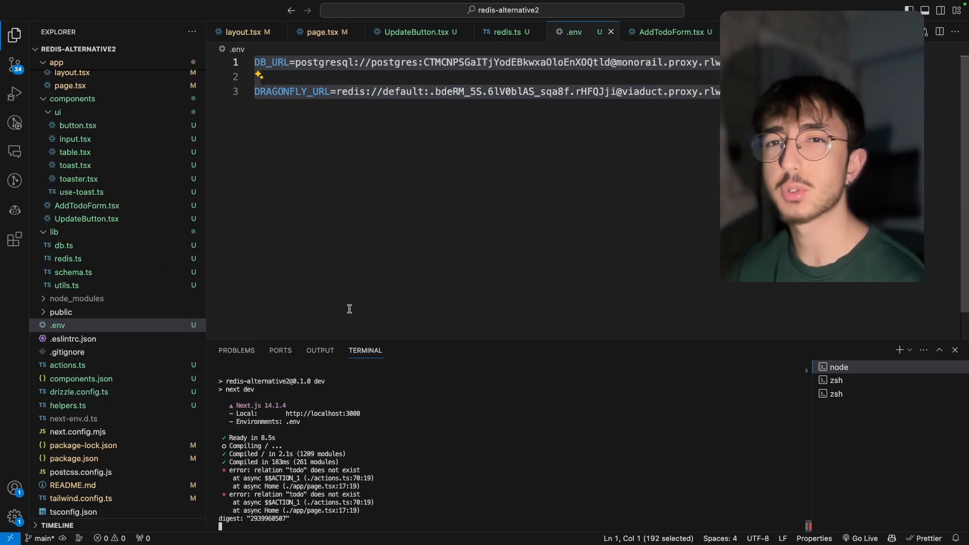
{"action": "mouse_move", "coordinate": [698, 125]}
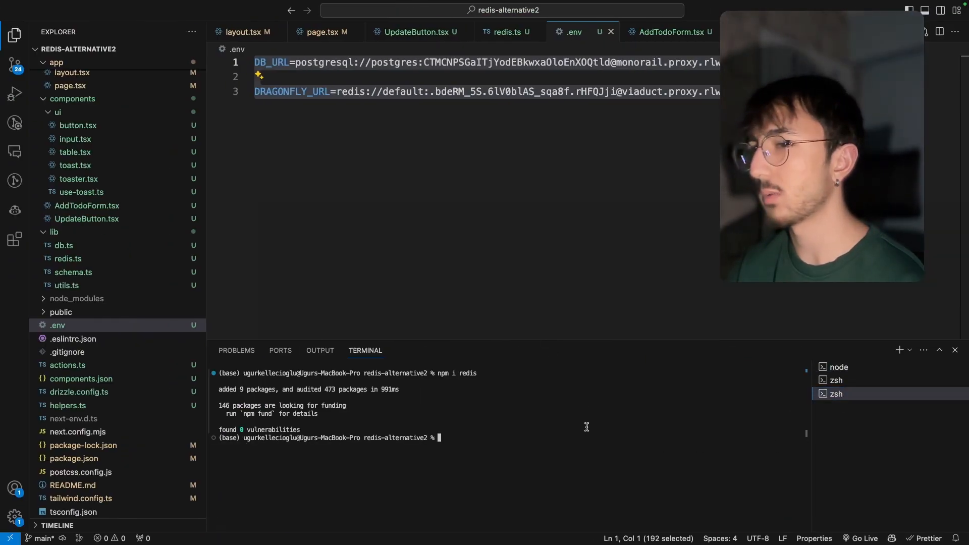
{"action": "type", "text": "npx driz"}
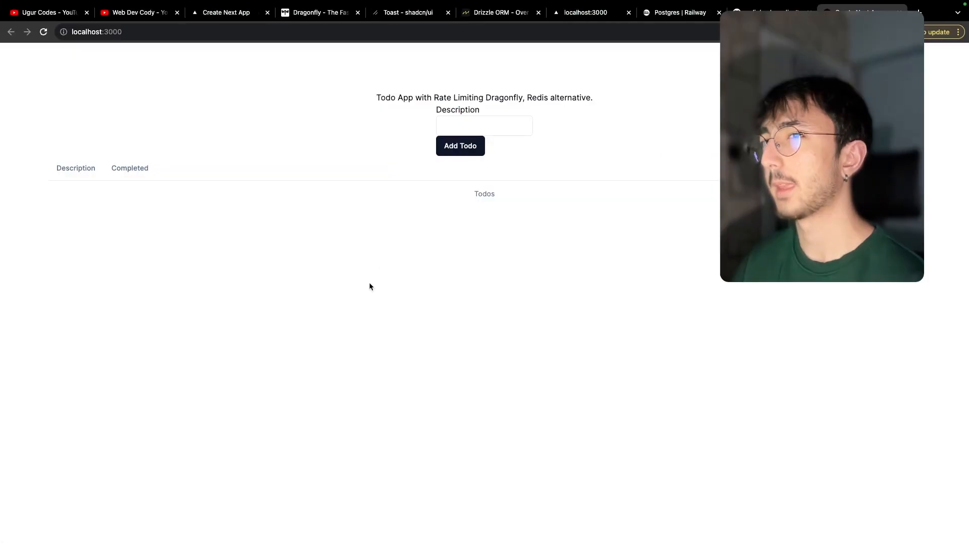
{"action": "mouse_move", "coordinate": [406, 172]}
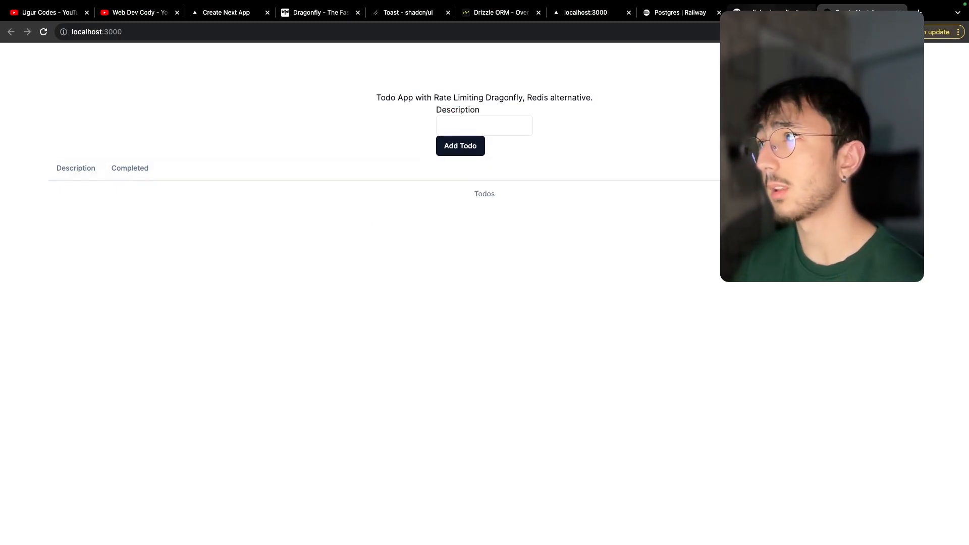
Step: Add todos fdf, fdfre and fdfrexcz until the retry-after-1-minute rate-limit message shows
{"action": "type", "text": "fdf"}
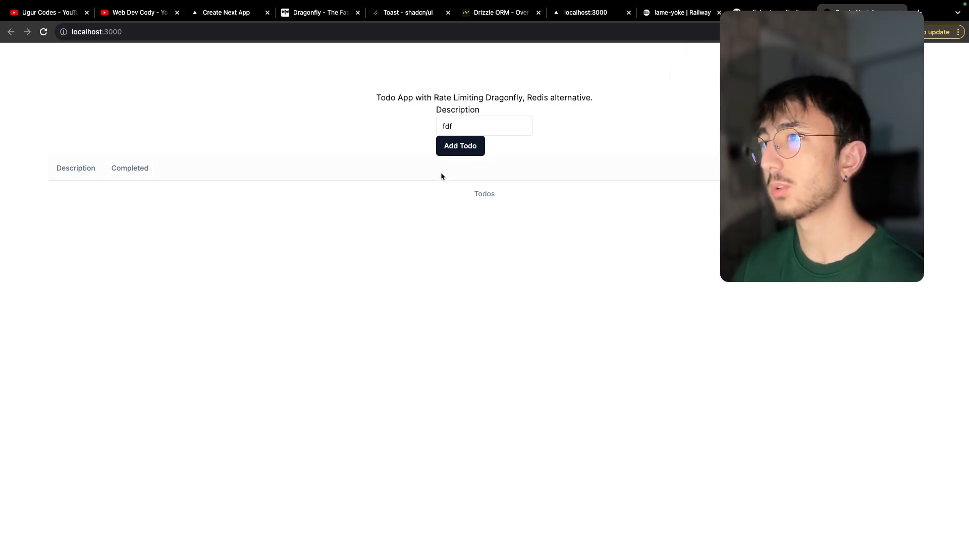
{"action": "left_click", "coordinate": [460, 146]}
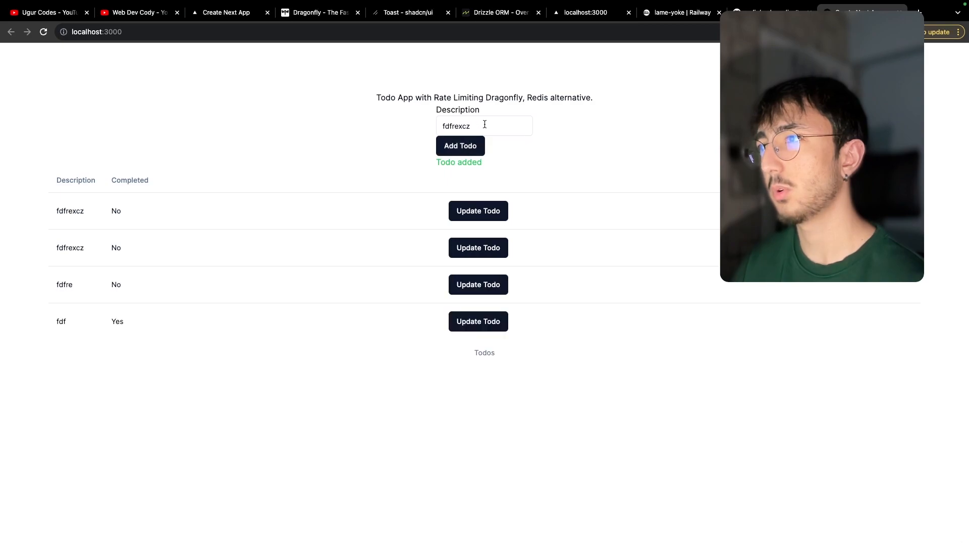
{"action": "left_click", "coordinate": [433, 146]}
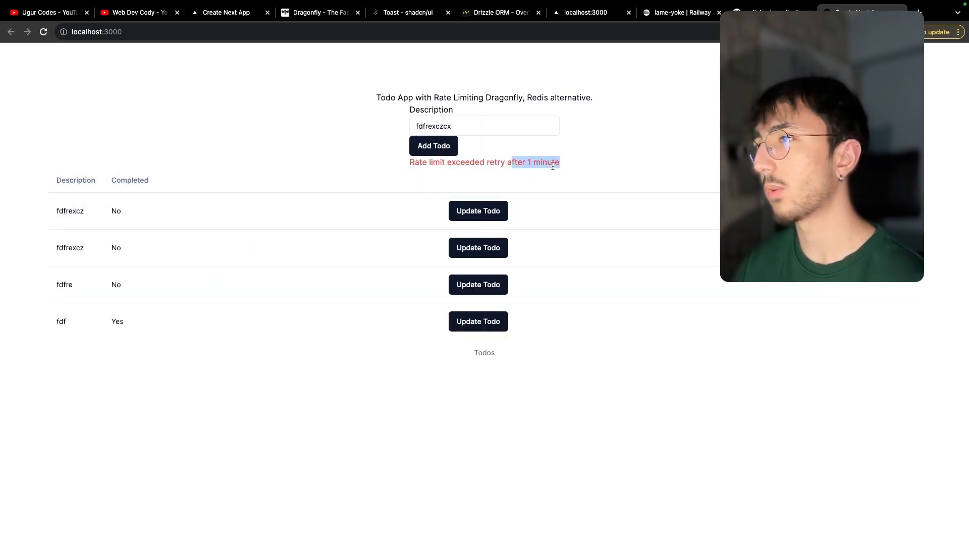
{"action": "left_click", "coordinate": [478, 211]}
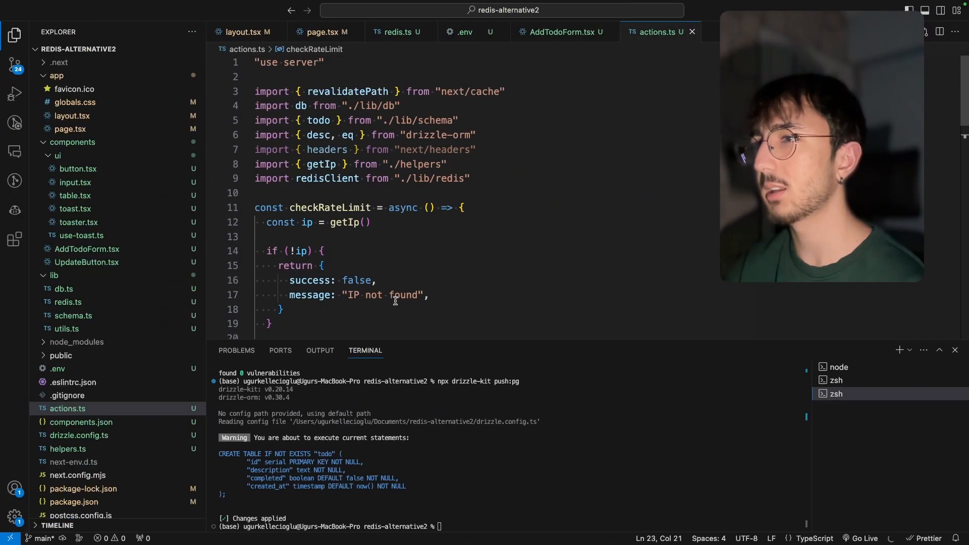
Step: Review checkRateLimit's currentTry > 4 rejection and 60-second redisClient.SET in actions.ts
{"action": "scroll", "scroll_direction": "down", "scroll_amount": 3}
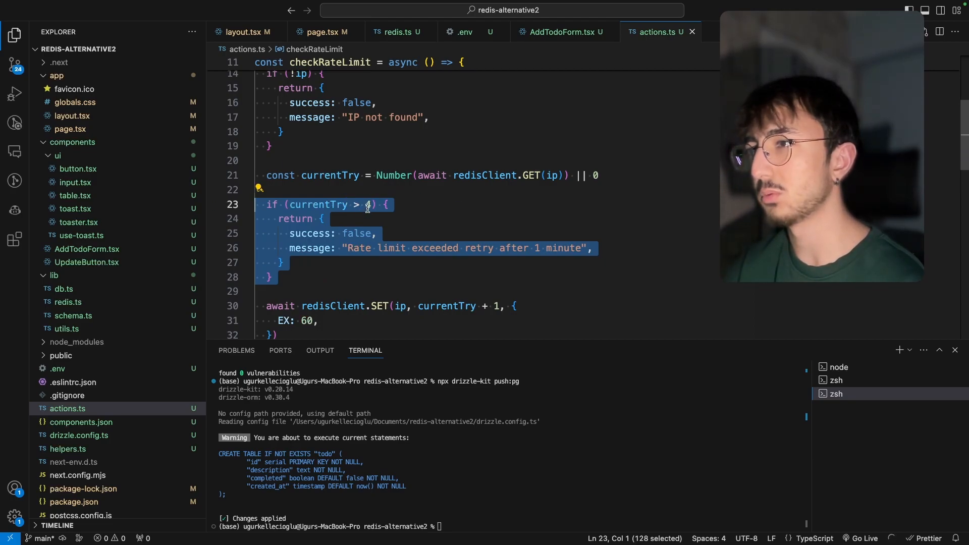
{"action": "scroll", "scroll_direction": "down", "scroll_amount": 3}
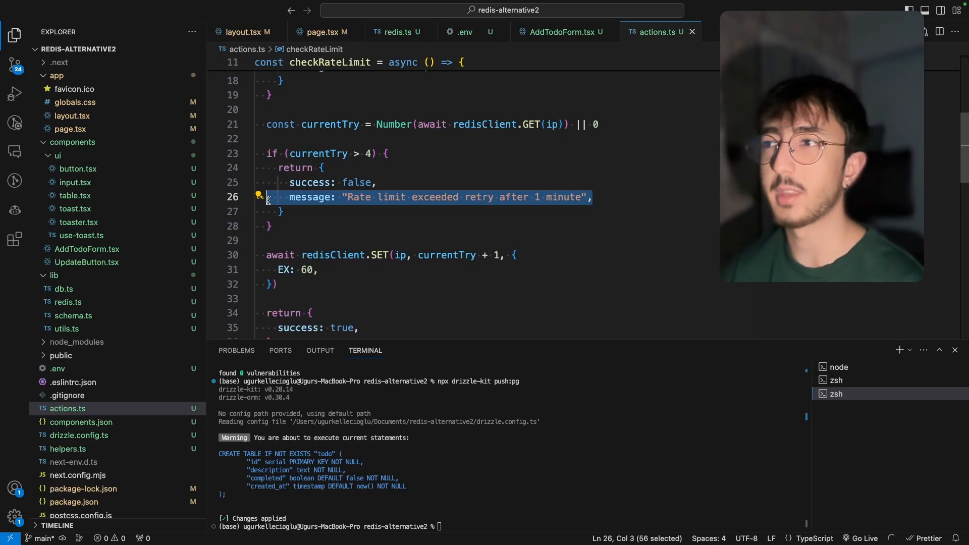
{"action": "mouse_move", "coordinate": [305, 222]}
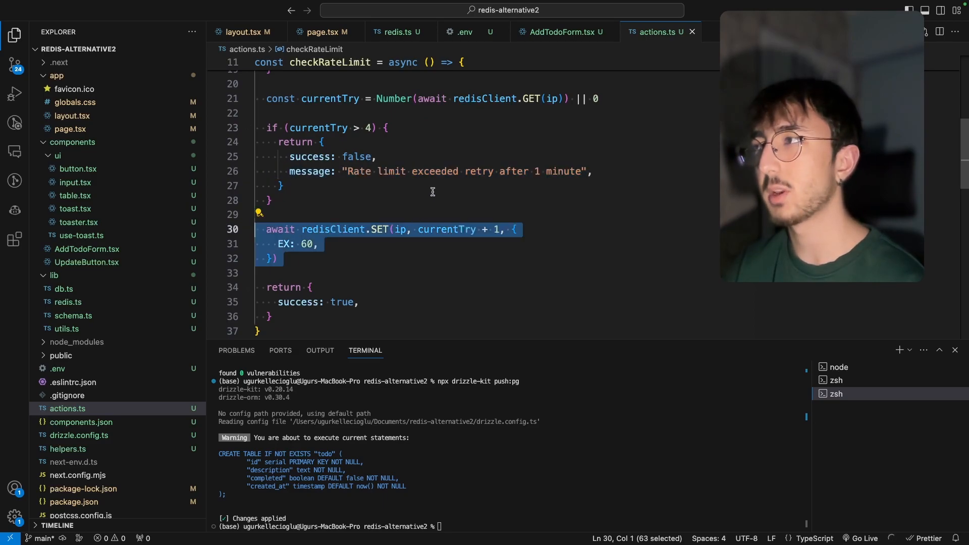
{"action": "left_click", "coordinate": [282, 185]}
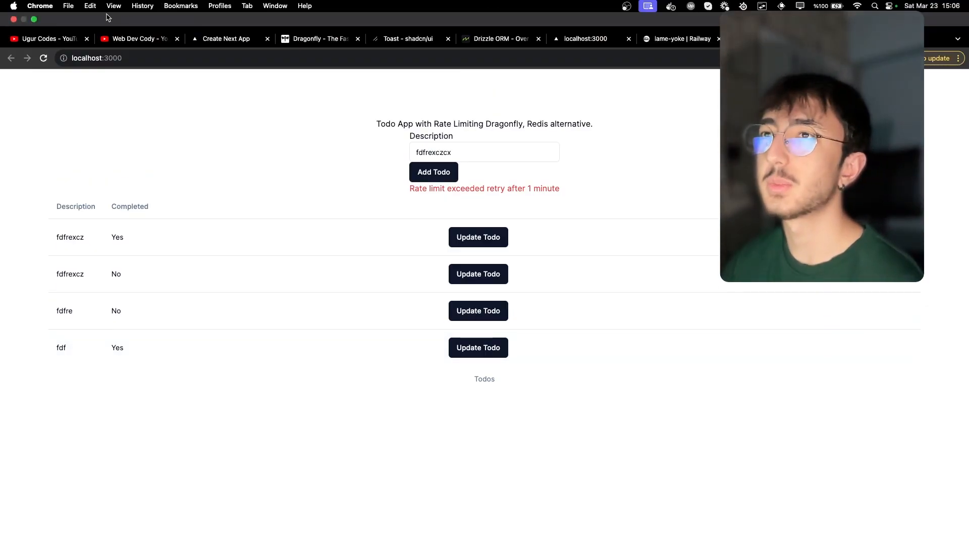
Step: Show the Ugur Codes YouTube channel home page
{"action": "left_click", "coordinate": [45, 38]}
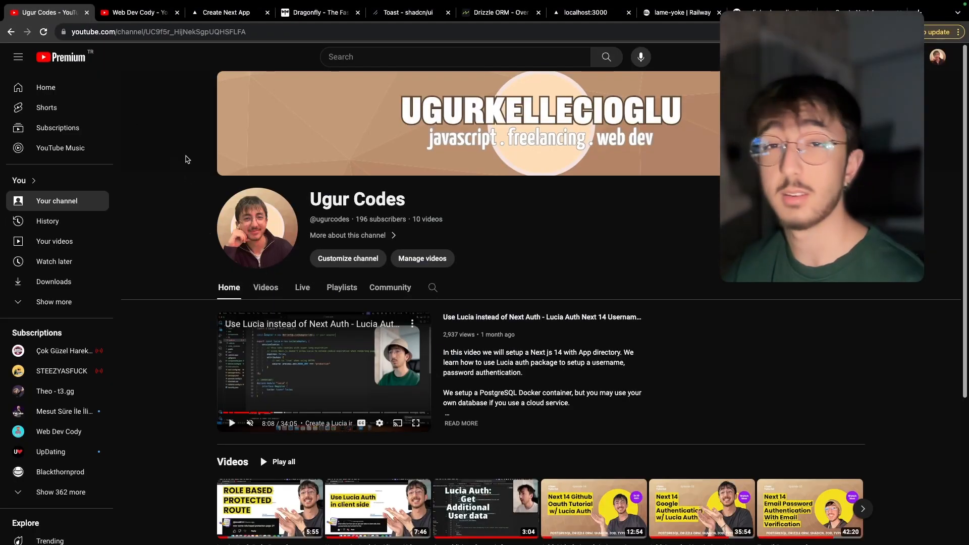